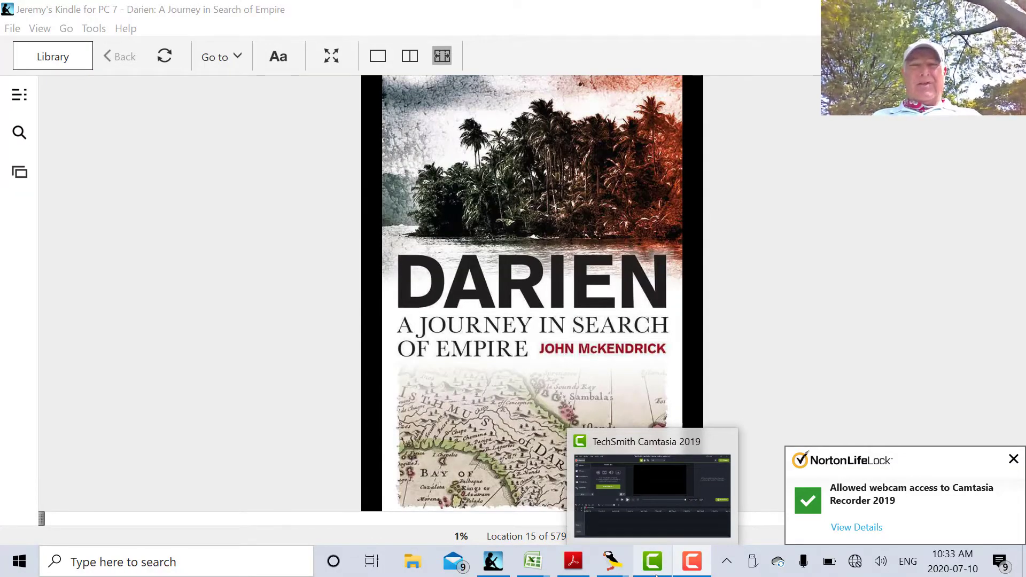
Switch to celnav.pdf and scroll page 26 to section 4.2's Hs, Ha and Ho formulas.
left_click(1014, 459)
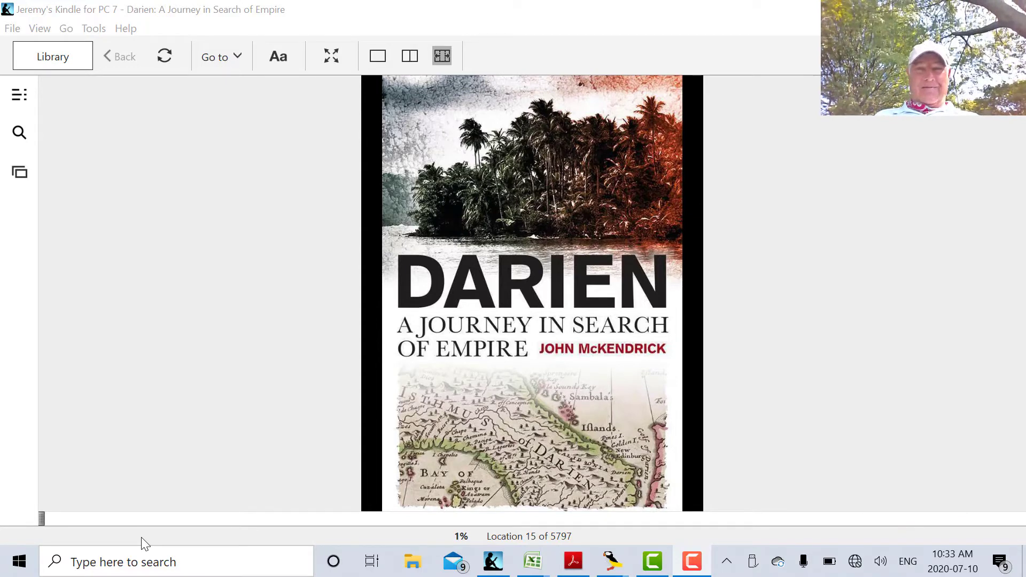
left_click(571, 561)
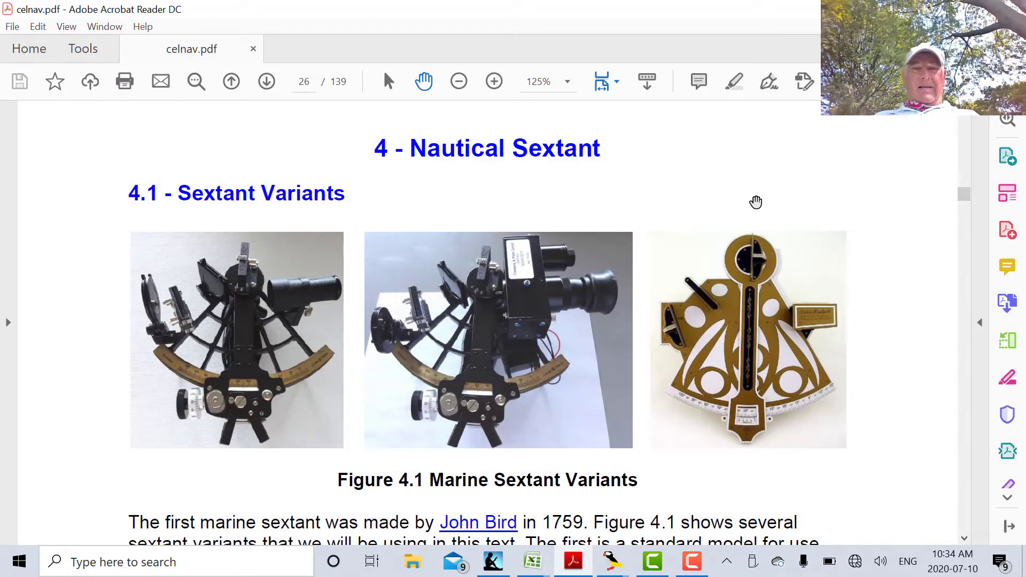
scroll("down", 3)
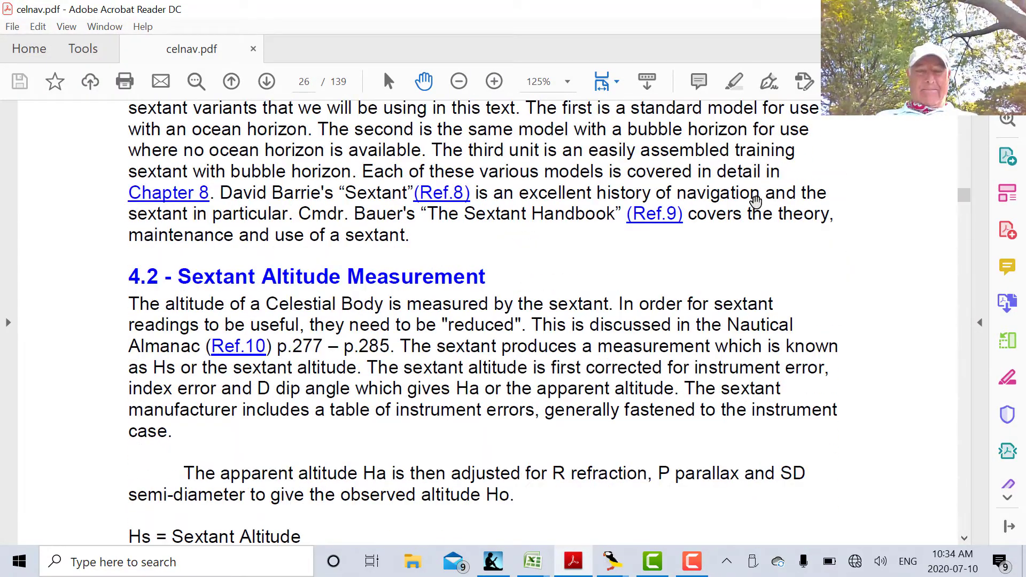
scroll("down", 3)
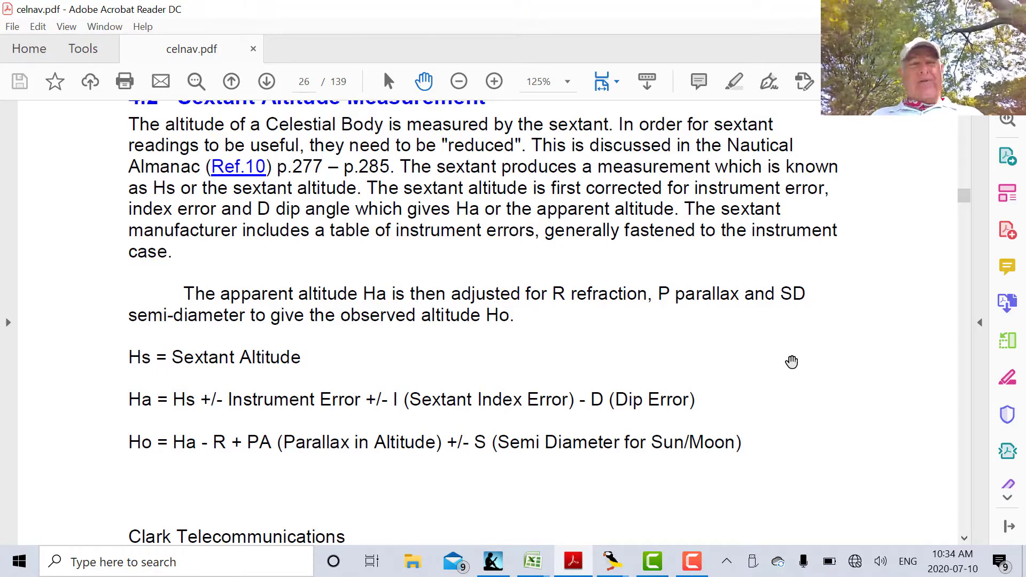
mouse_move(694, 354)
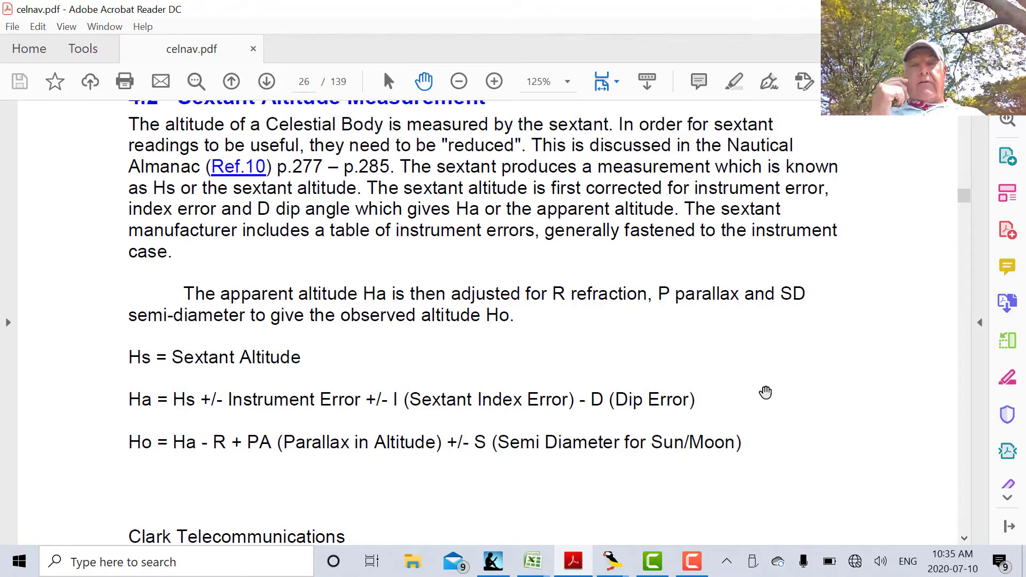
mouse_move(768, 415)
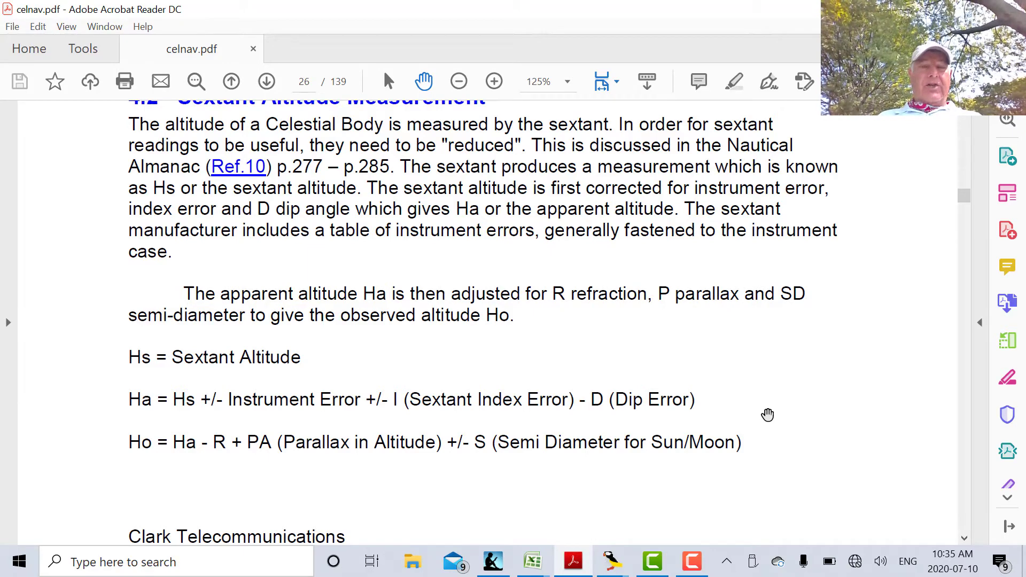
Scroll page 26 past the Ho formula toward Figure 4.2 Sextant Dip Angle.
scroll("down", 3)
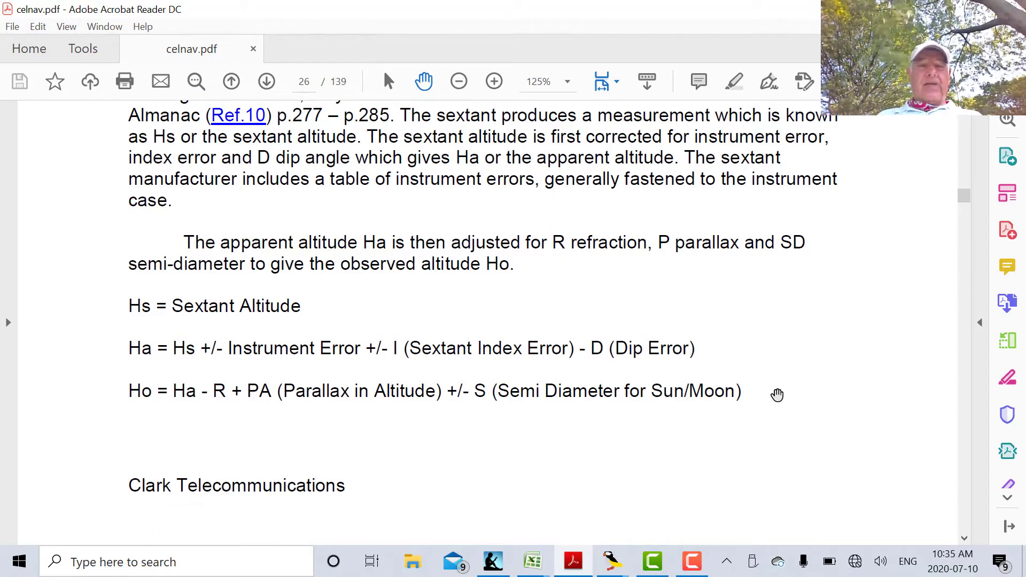
mouse_move(204, 431)
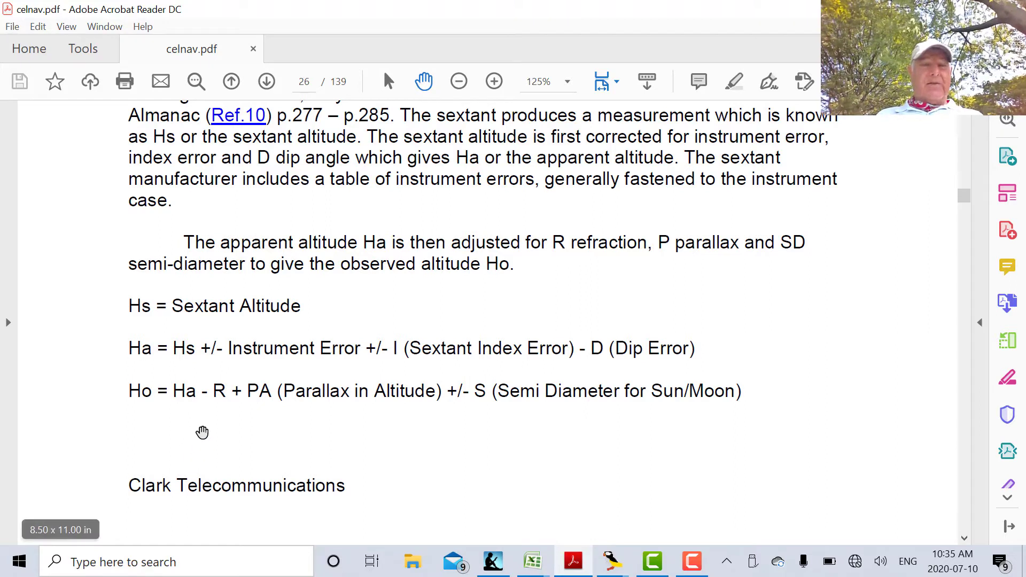
mouse_move(222, 420)
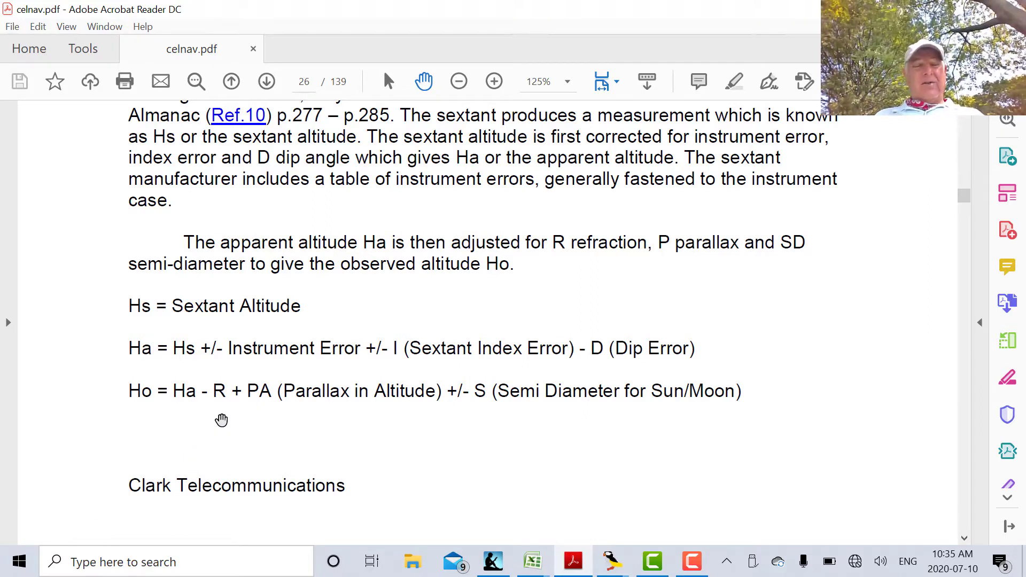
mouse_move(220, 414)
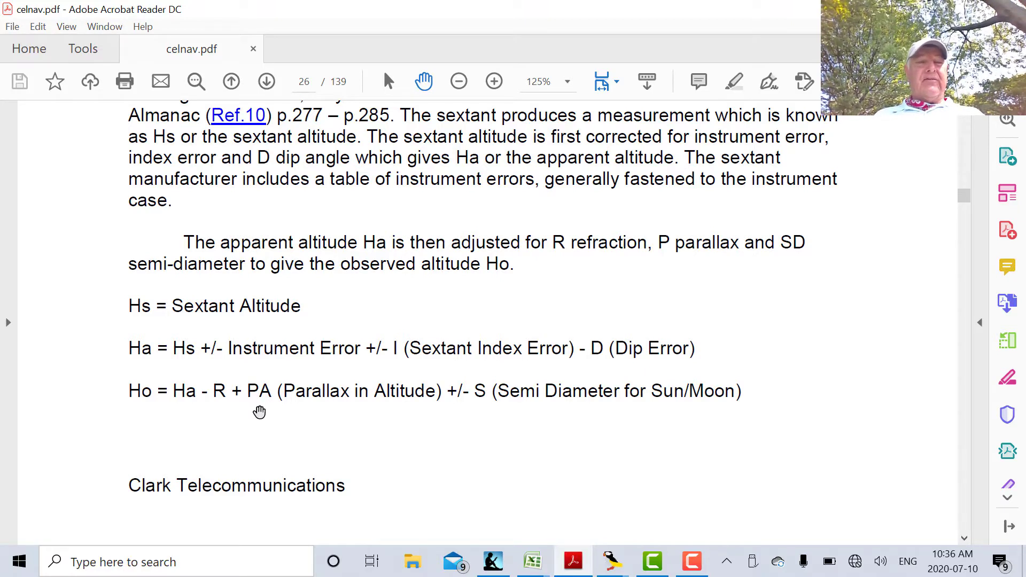
mouse_move(257, 416)
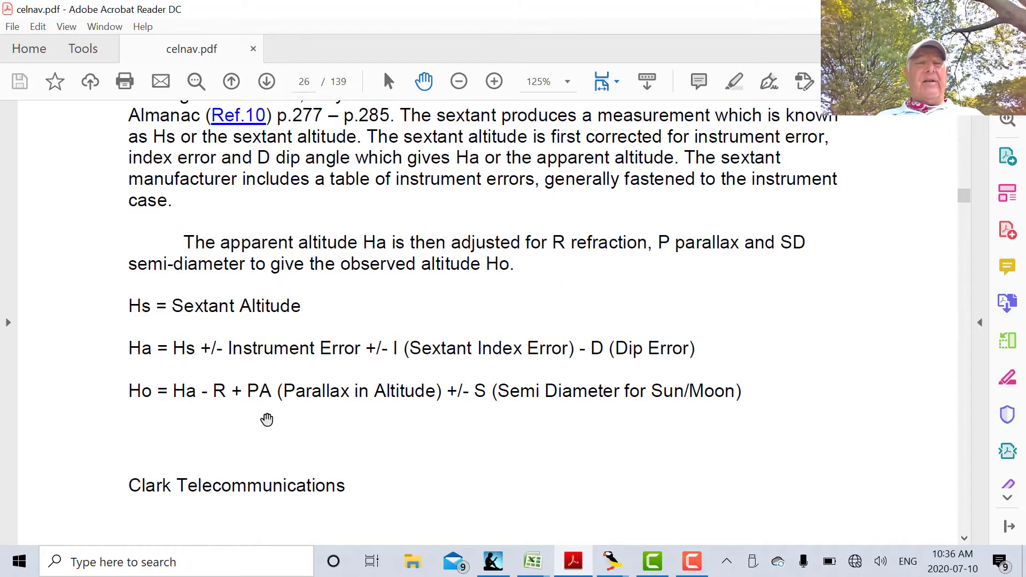
mouse_move(265, 423)
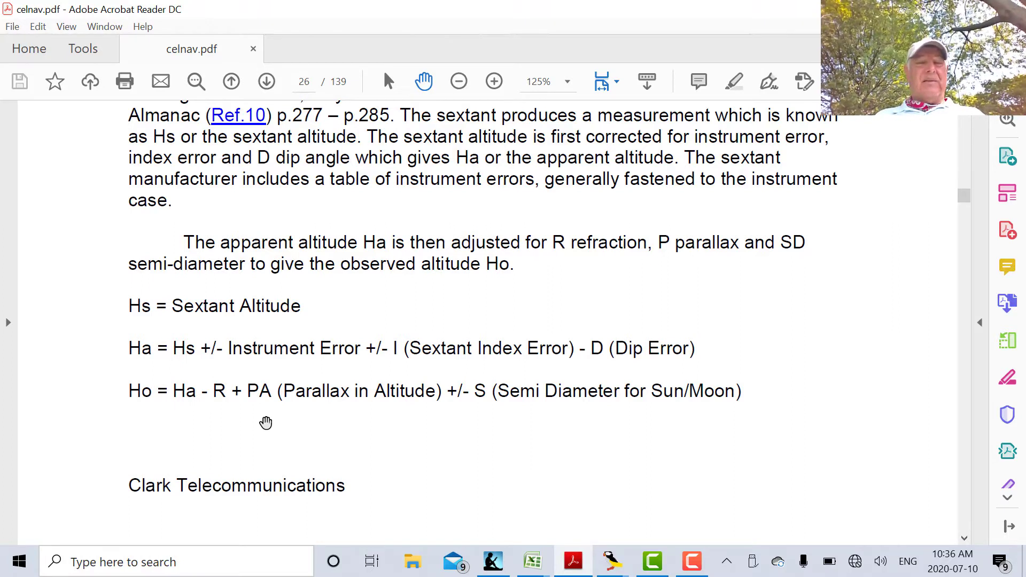
mouse_move(476, 430)
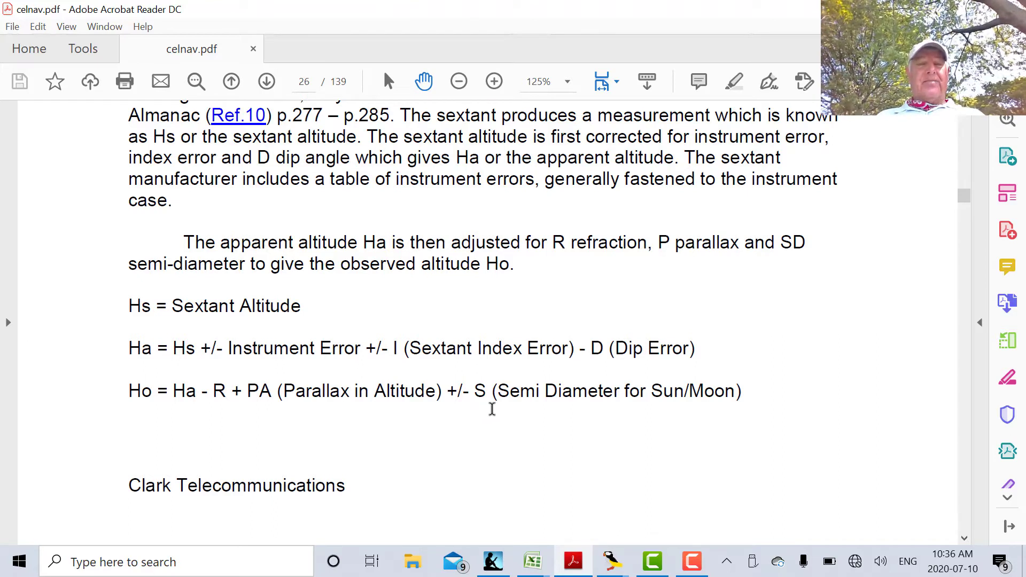
mouse_move(487, 418)
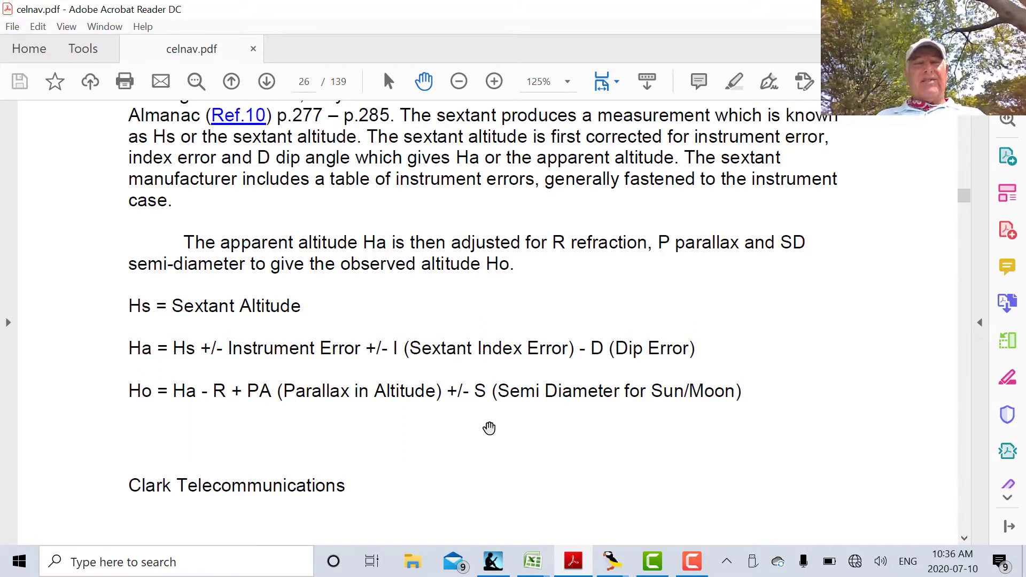
mouse_move(488, 437)
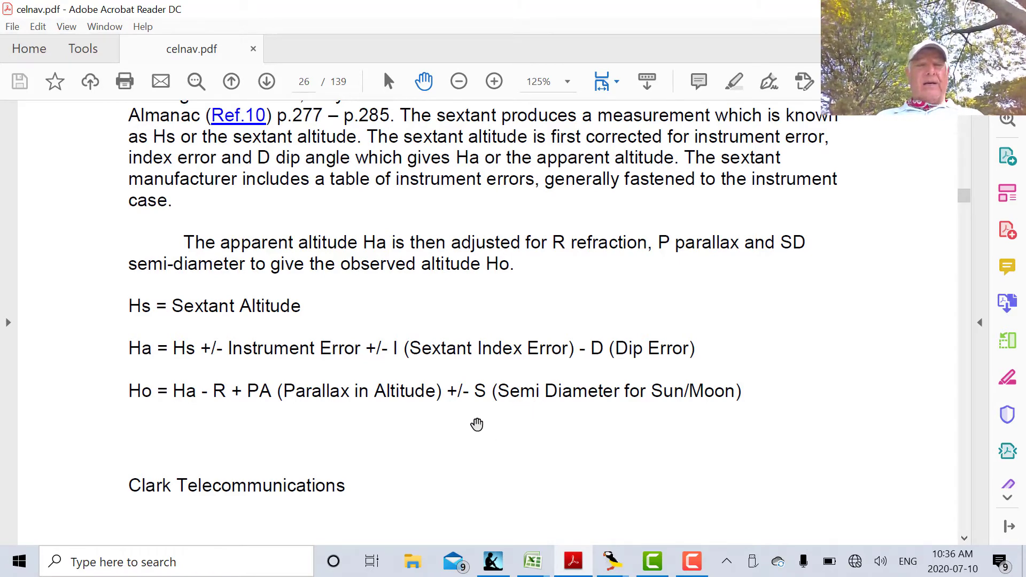
mouse_move(509, 410)
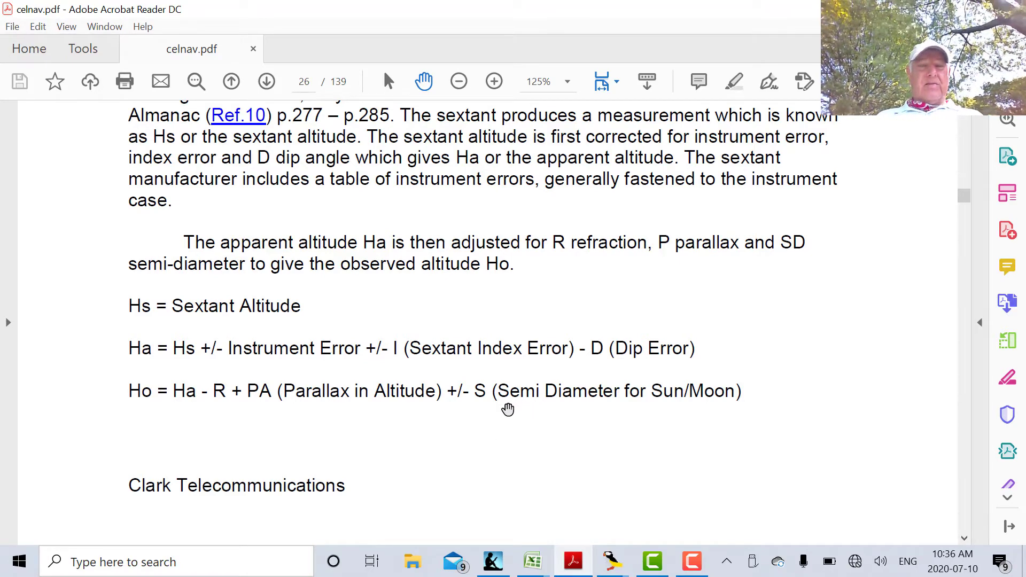
mouse_move(468, 433)
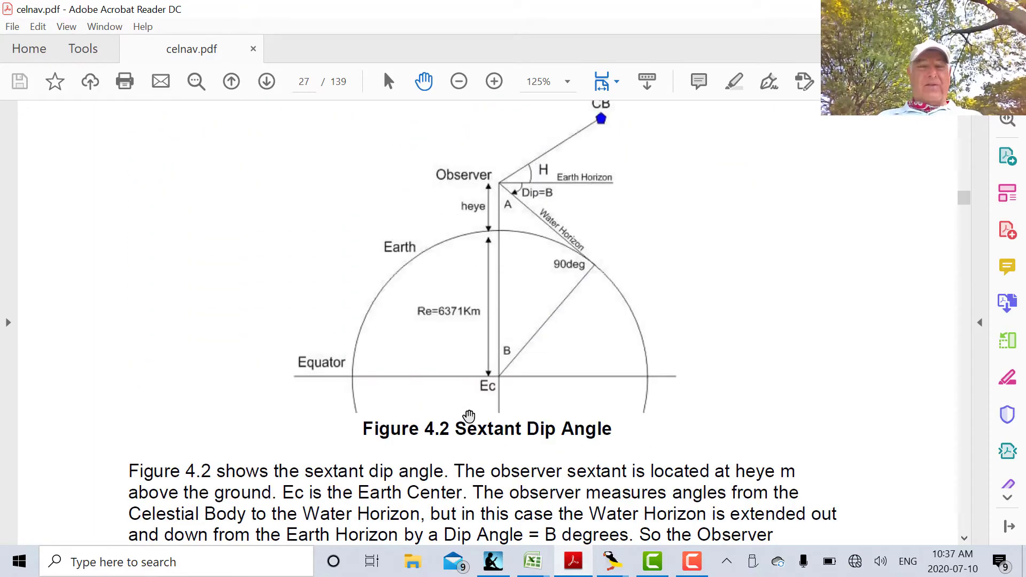
scroll("down", 3)
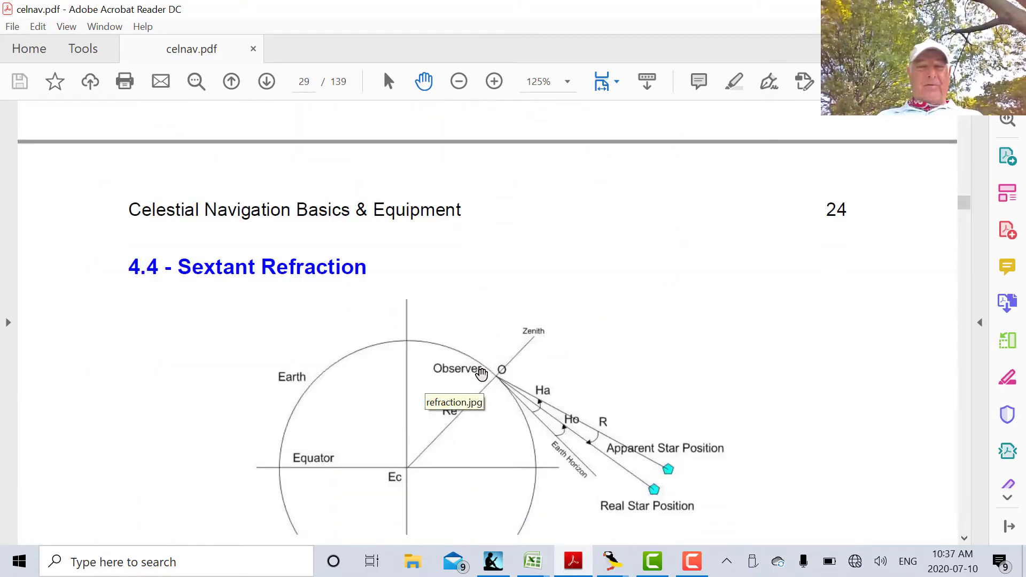
scroll("down", 3)
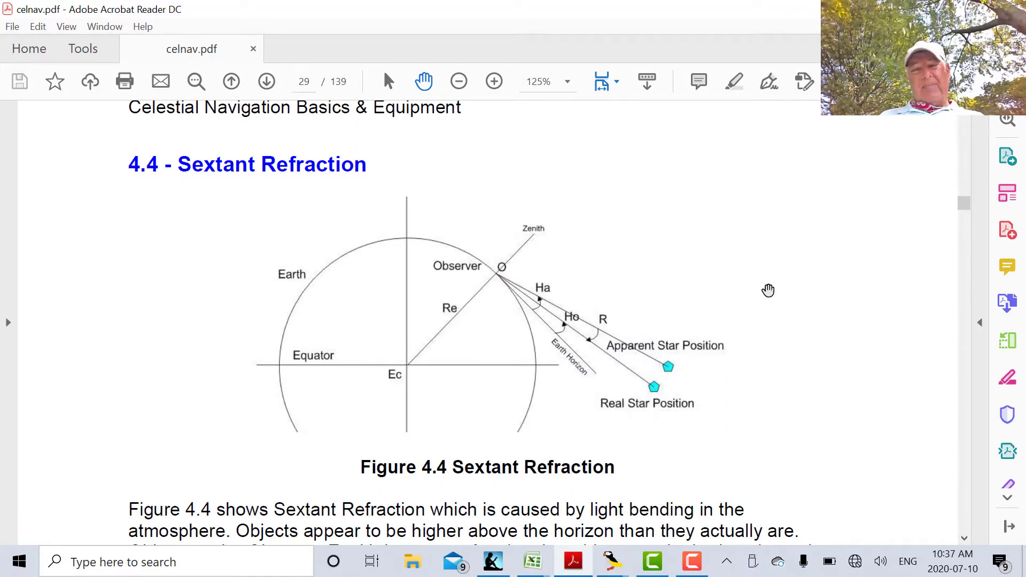
mouse_move(688, 368)
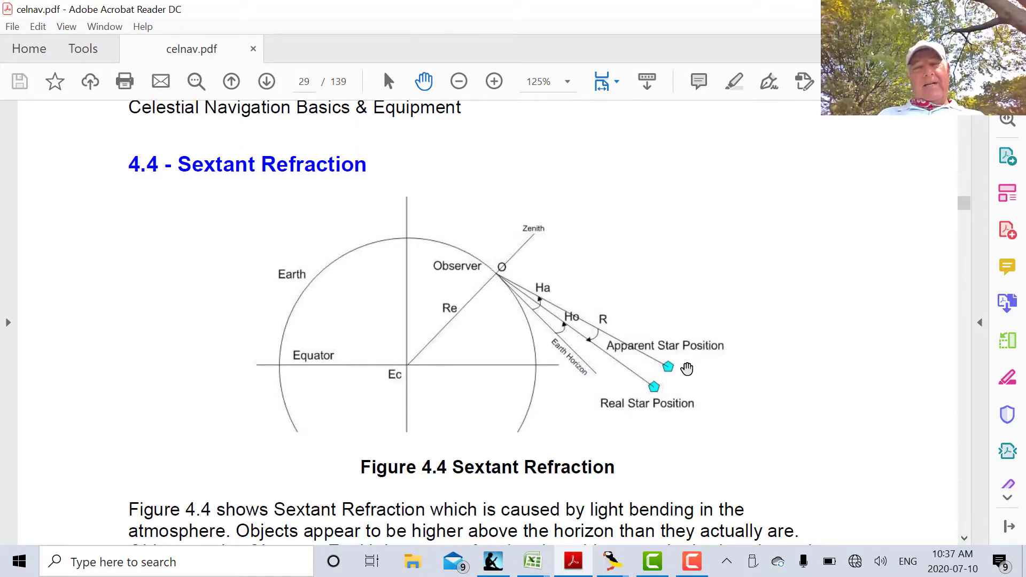
mouse_move(663, 372)
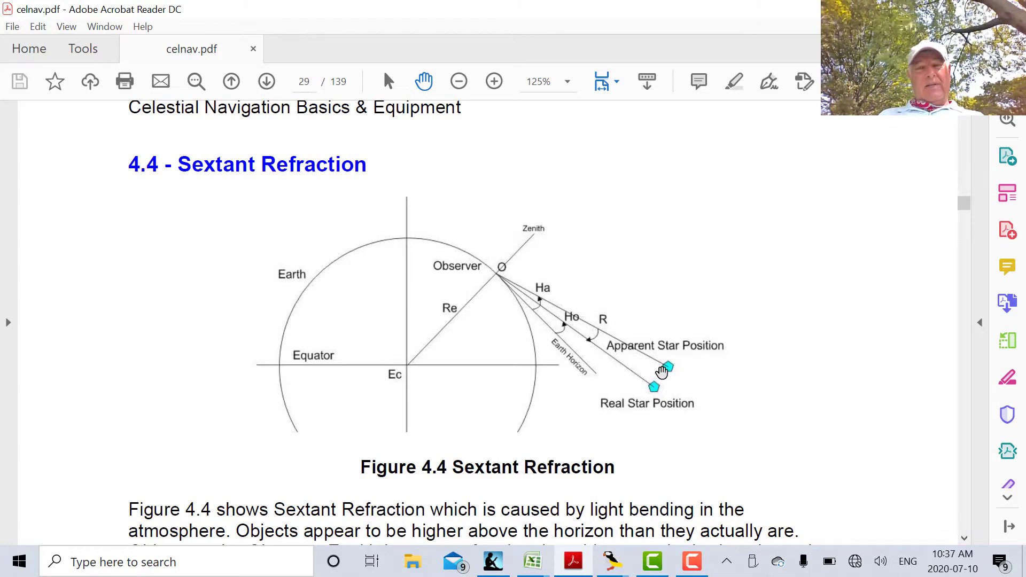
mouse_move(665, 362)
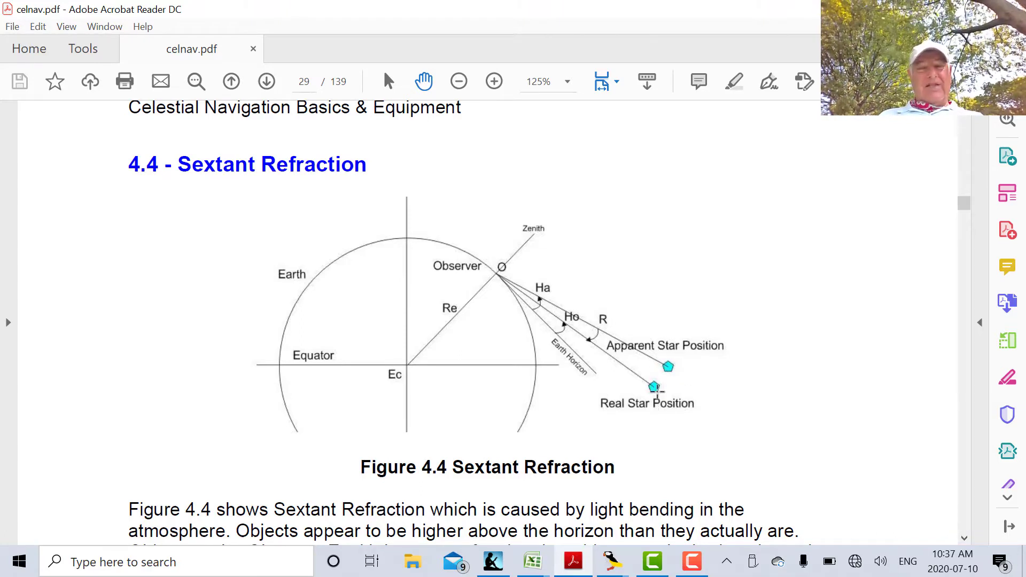
mouse_move(618, 362)
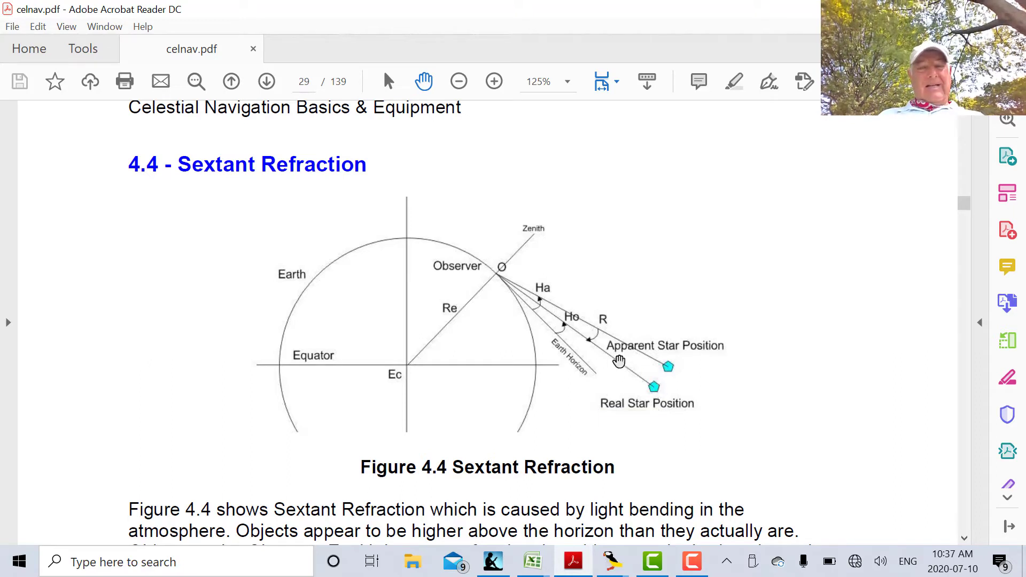
mouse_move(653, 397)
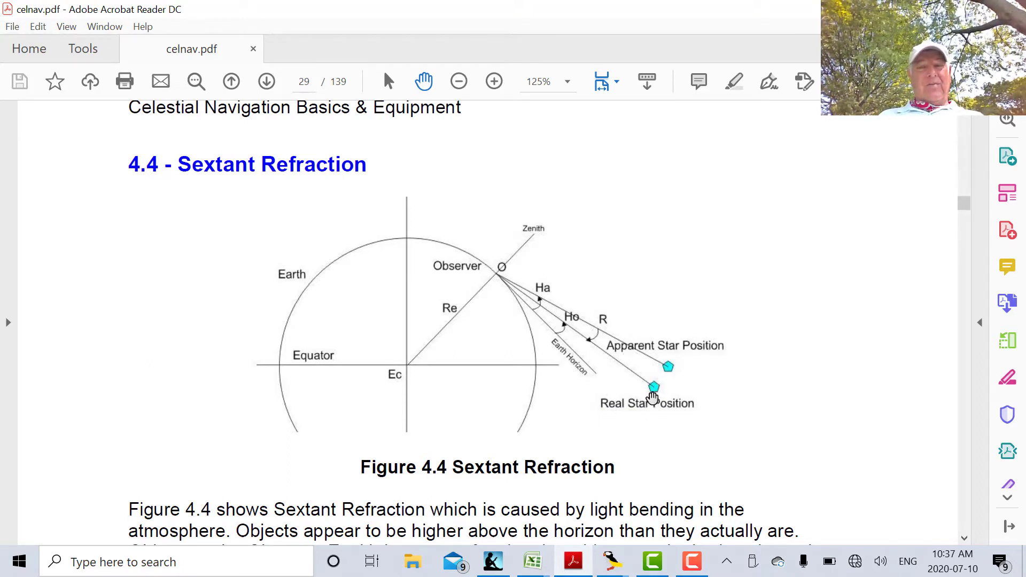
mouse_move(621, 352)
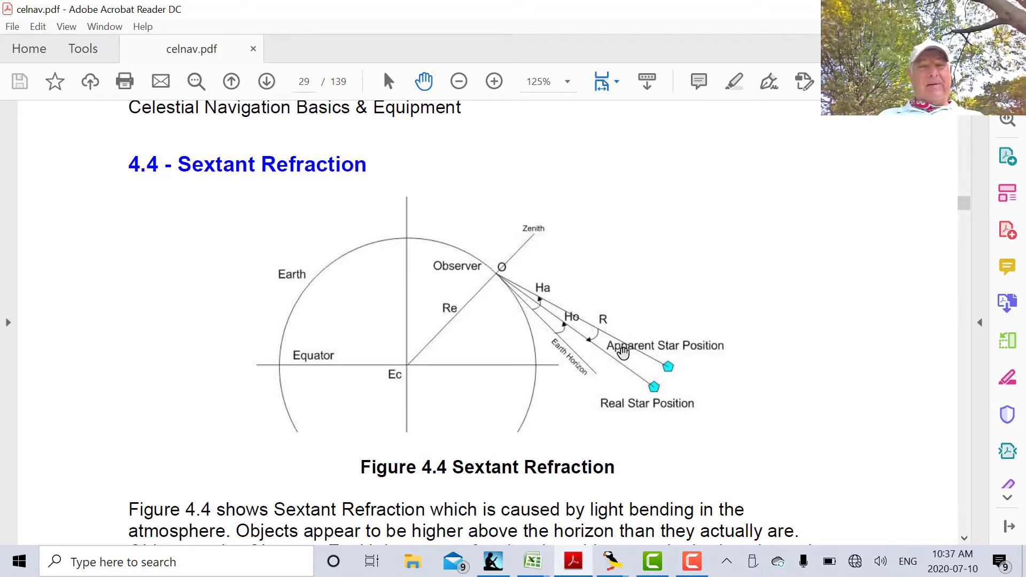
mouse_move(631, 364)
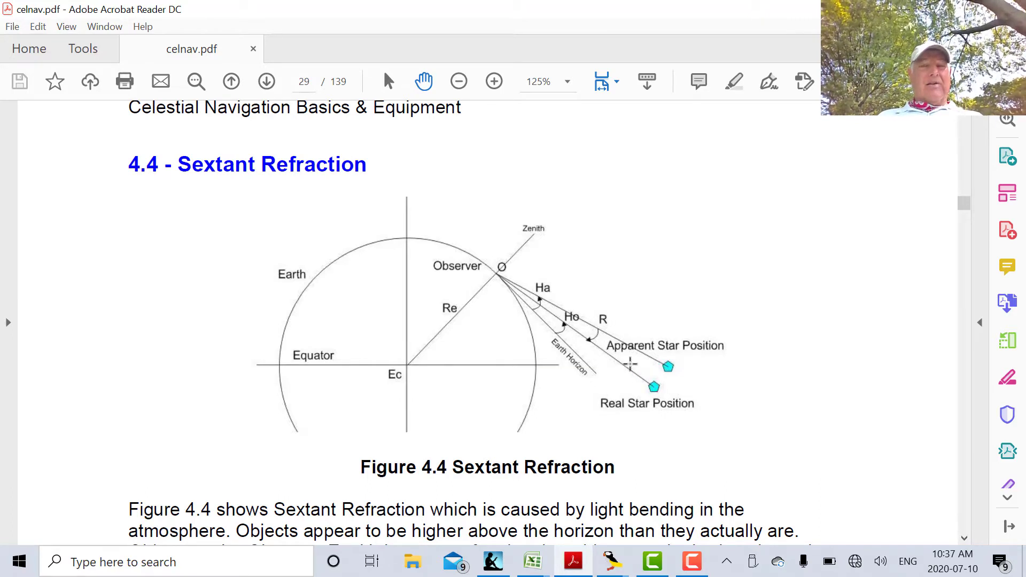
mouse_move(679, 346)
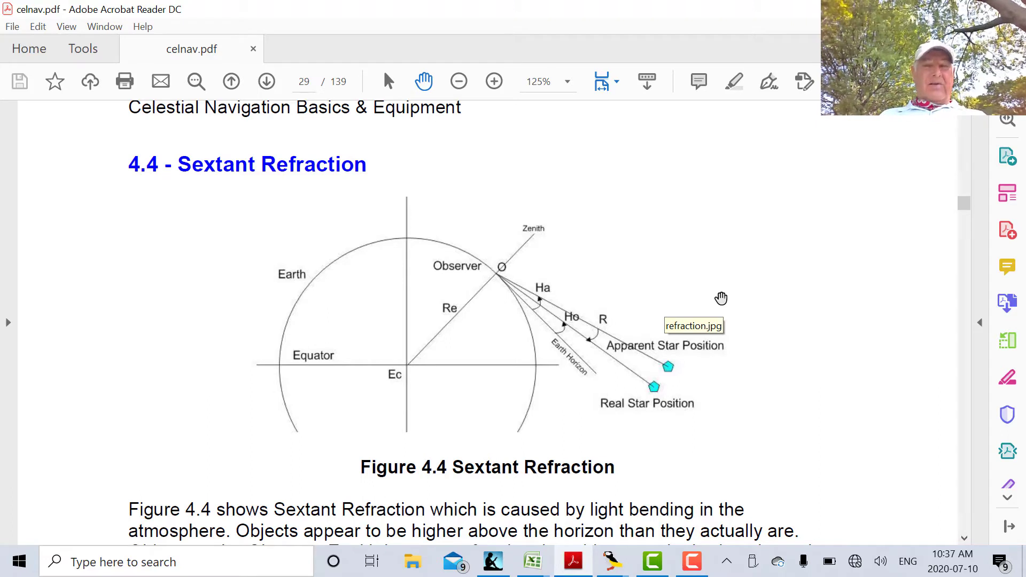
Scroll through the refraction formulas to page 30, Figure 4.5 and section 4.5 Sextant Parallax.
scroll("down", 3)
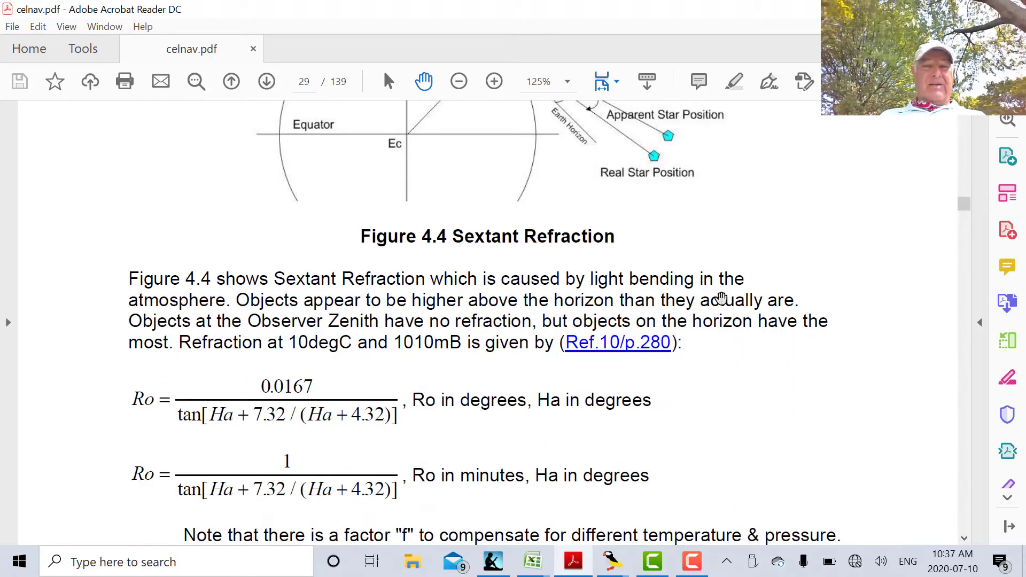
scroll("down", 3)
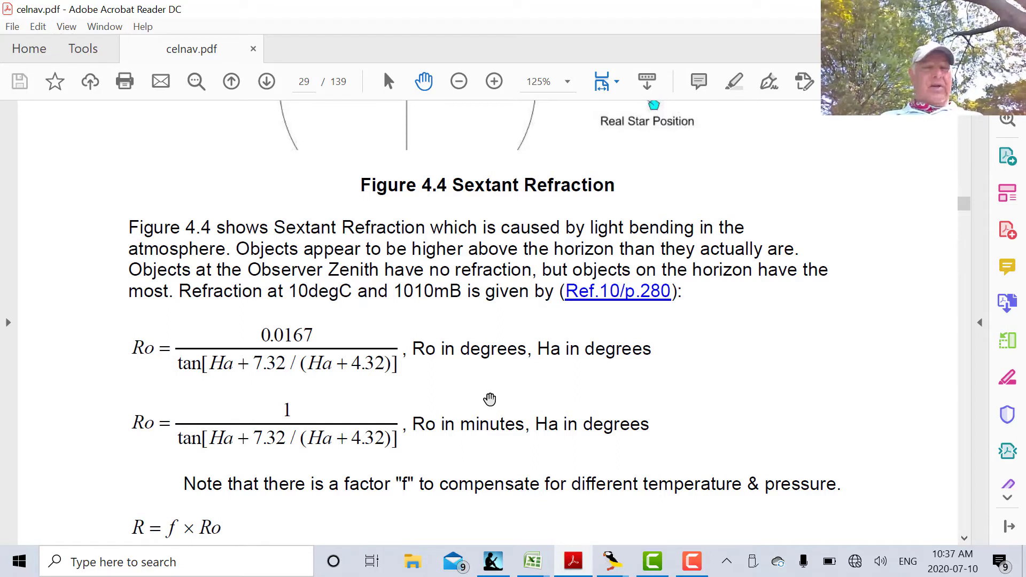
mouse_move(374, 396)
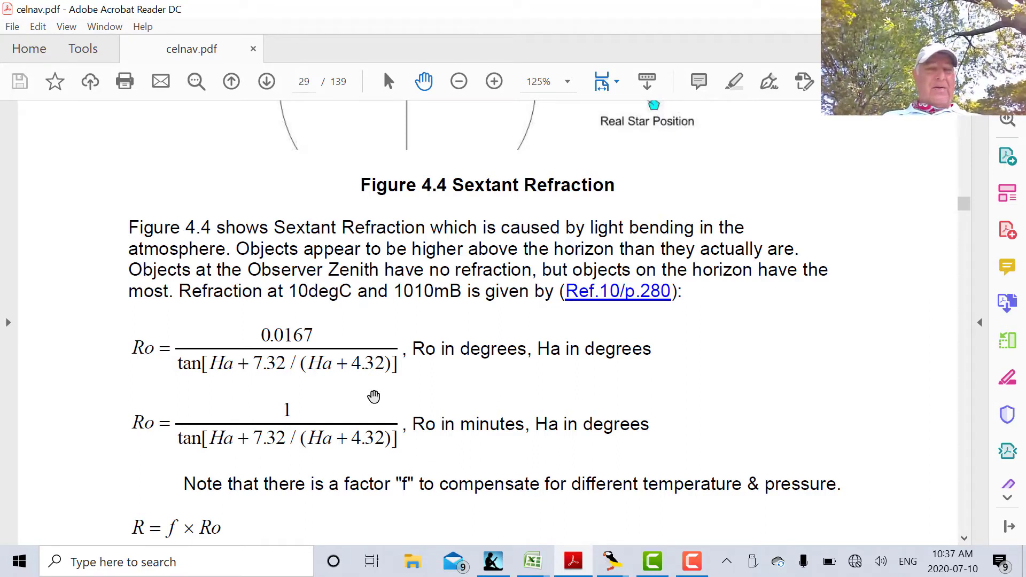
scroll("down", 3)
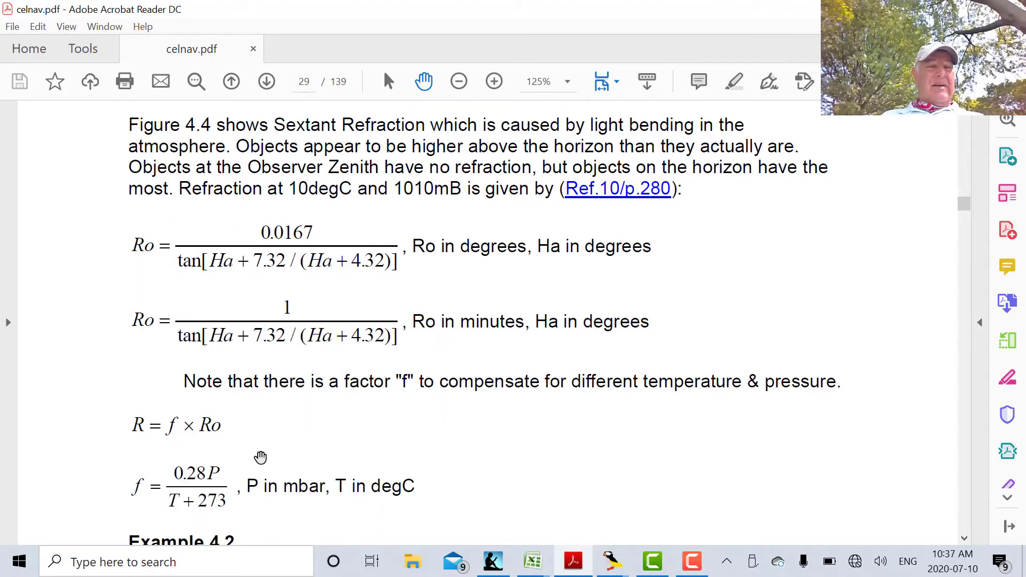
mouse_move(265, 432)
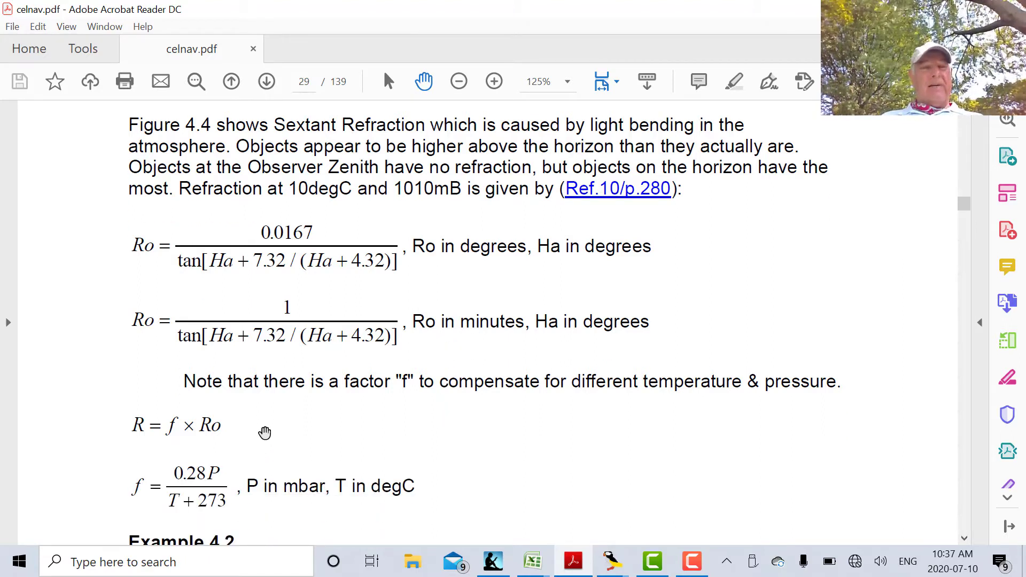
scroll("down", 3)
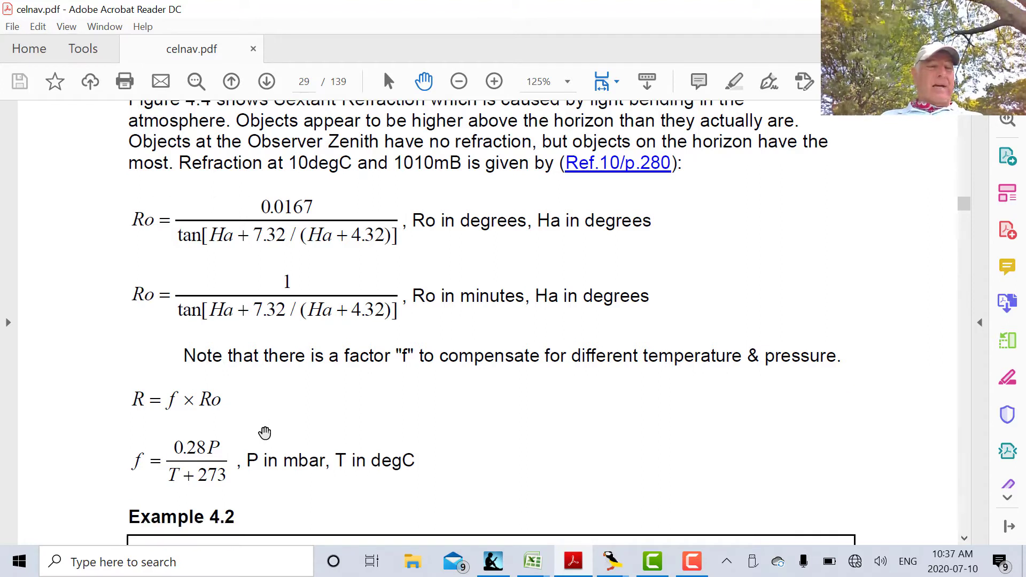
mouse_move(242, 415)
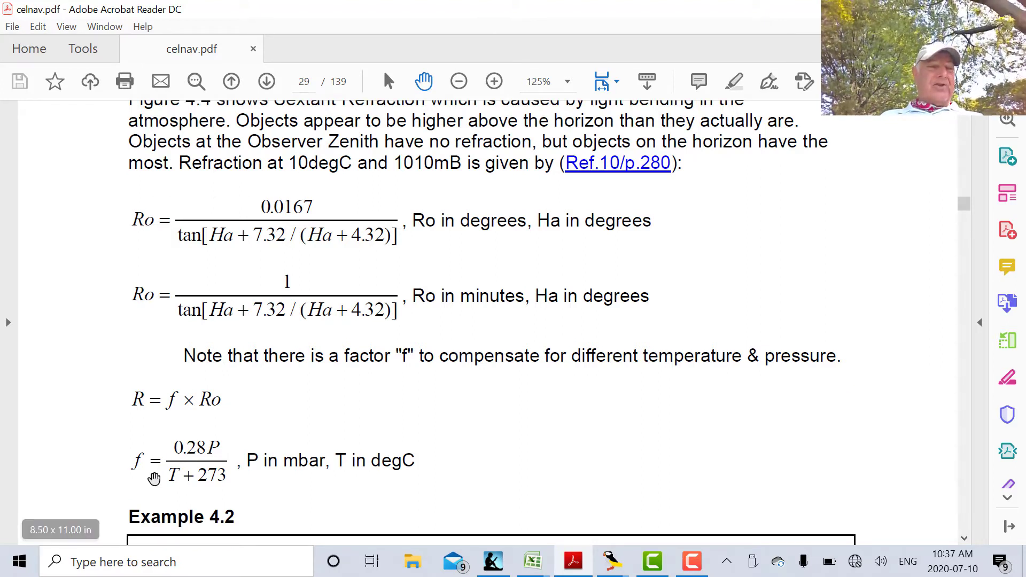
scroll("down", 3)
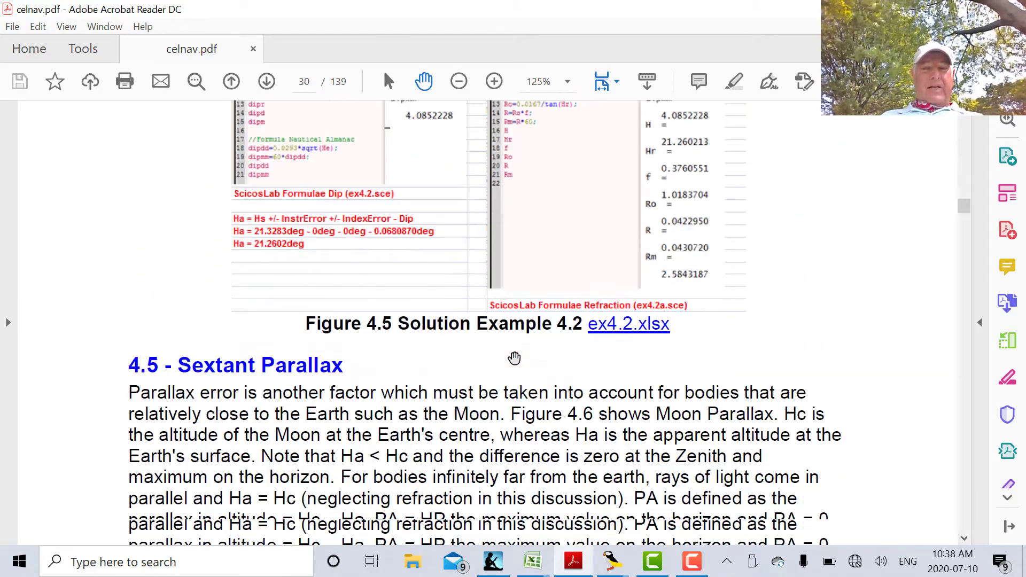
Scroll to page 31 showing the PA = HP cos(Ha) formula and Figure 4.6 Moon Parallax.
scroll("down", 3)
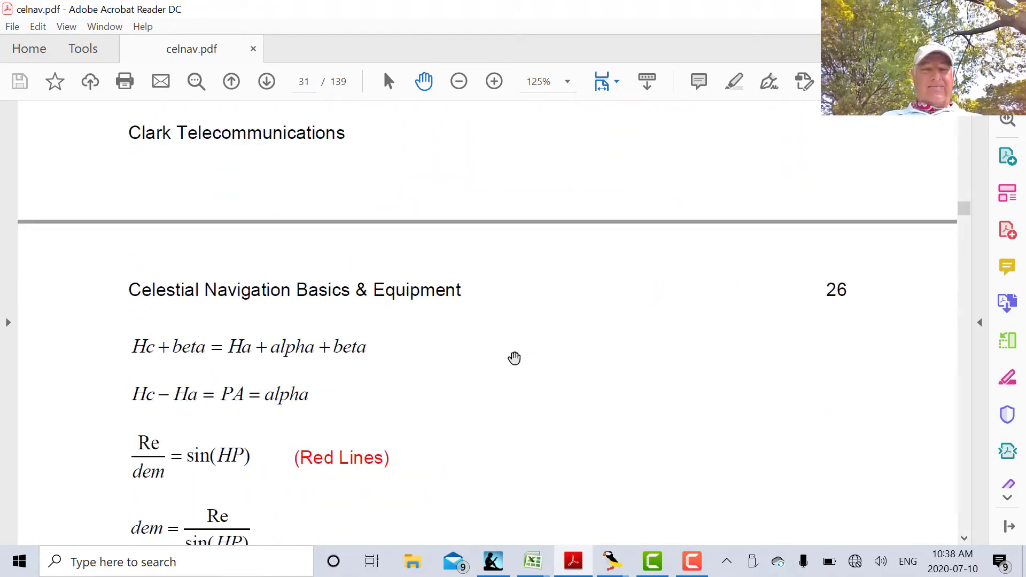
scroll("down", 3)
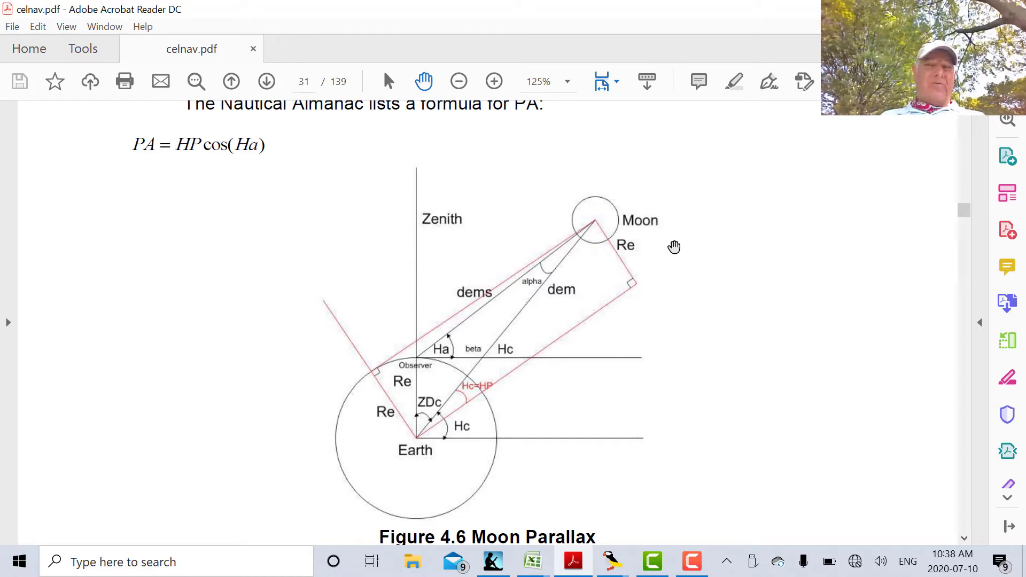
mouse_move(609, 254)
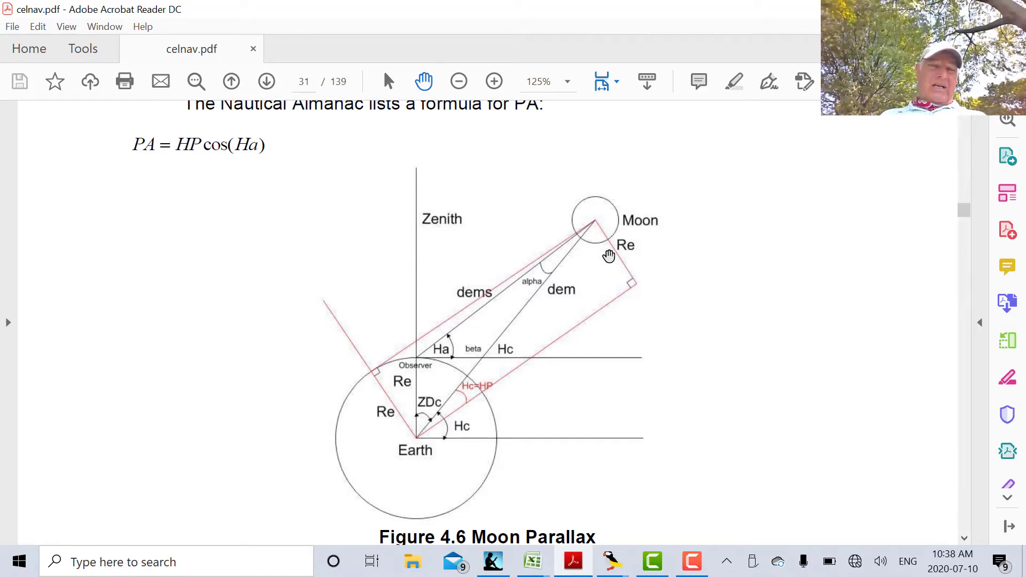
mouse_move(370, 385)
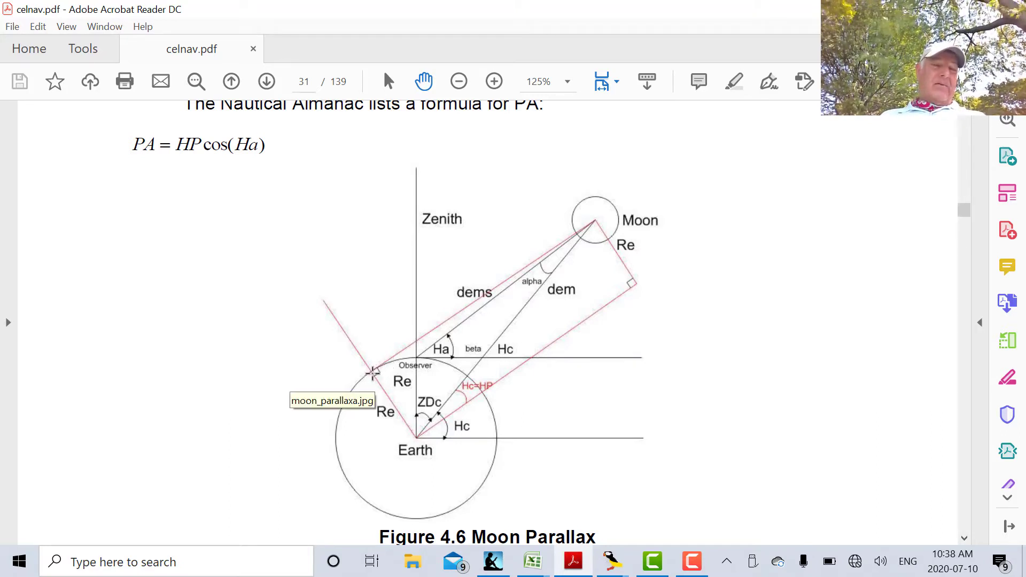
mouse_move(419, 435)
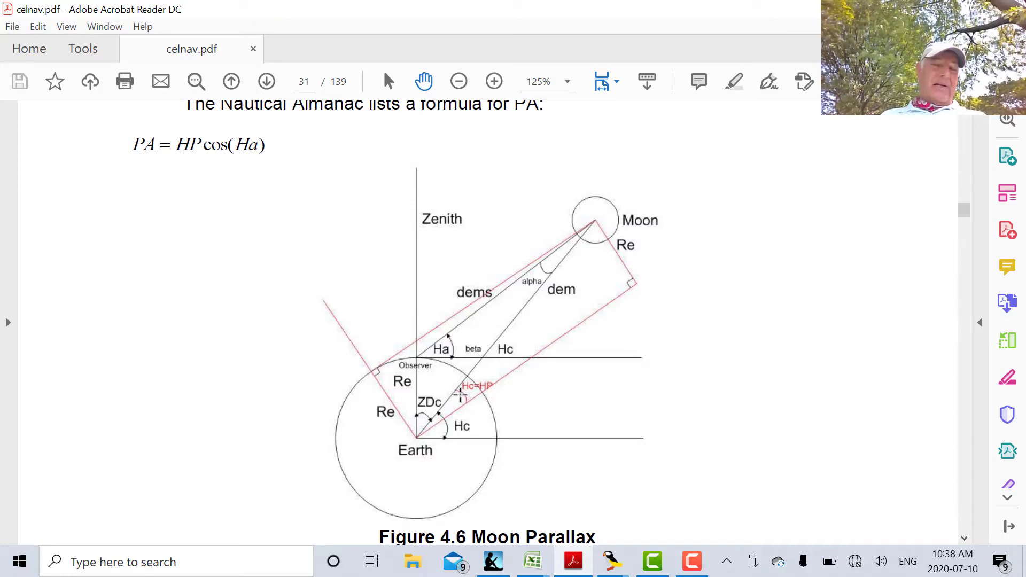
mouse_move(461, 393)
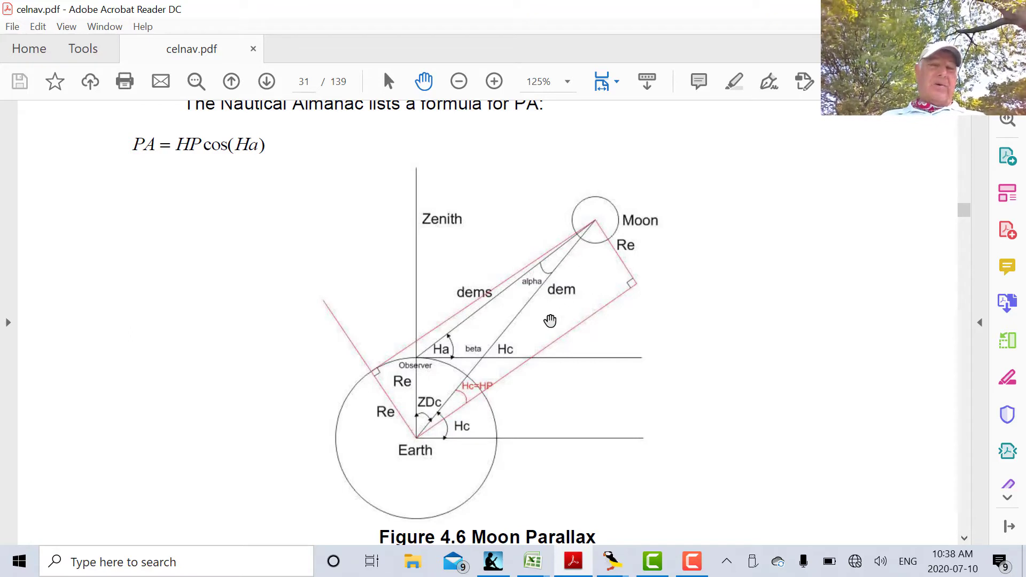
mouse_move(484, 379)
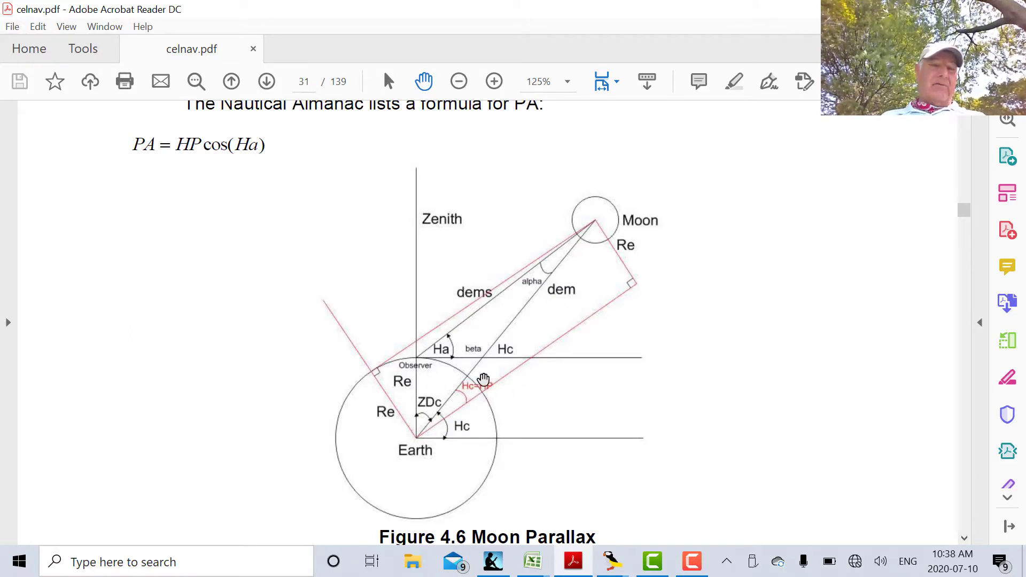
mouse_move(571, 252)
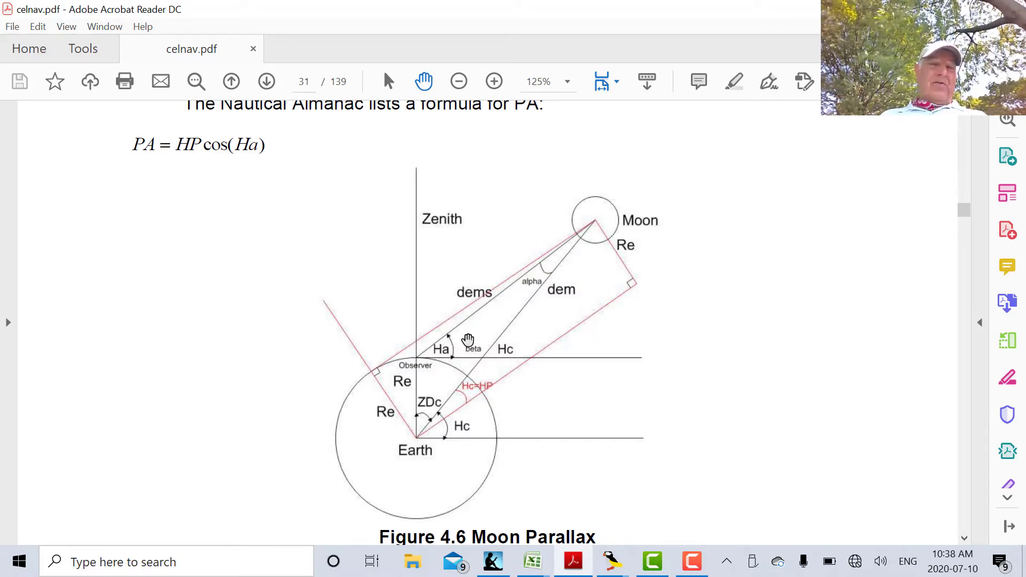
mouse_move(423, 360)
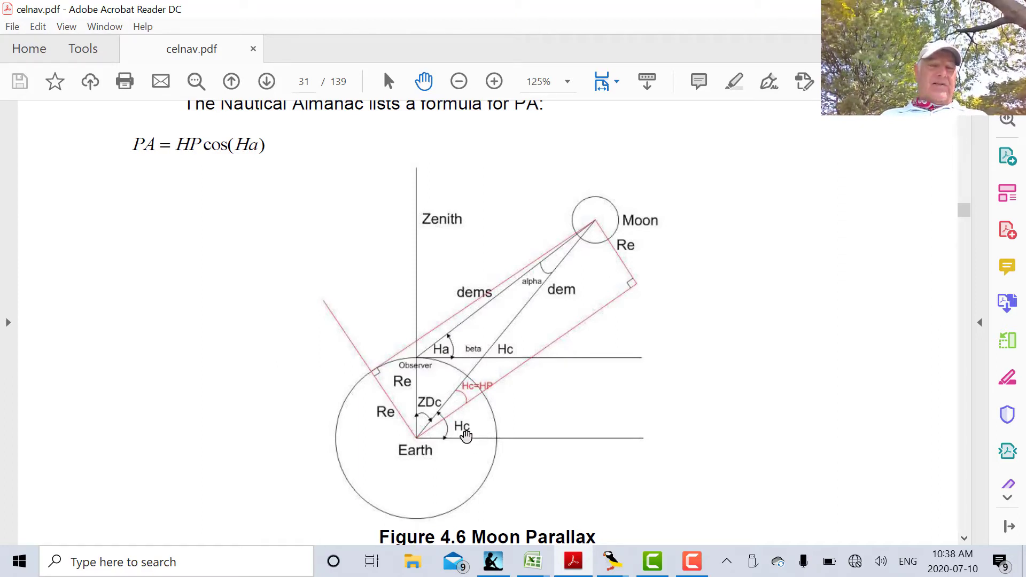
mouse_move(452, 340)
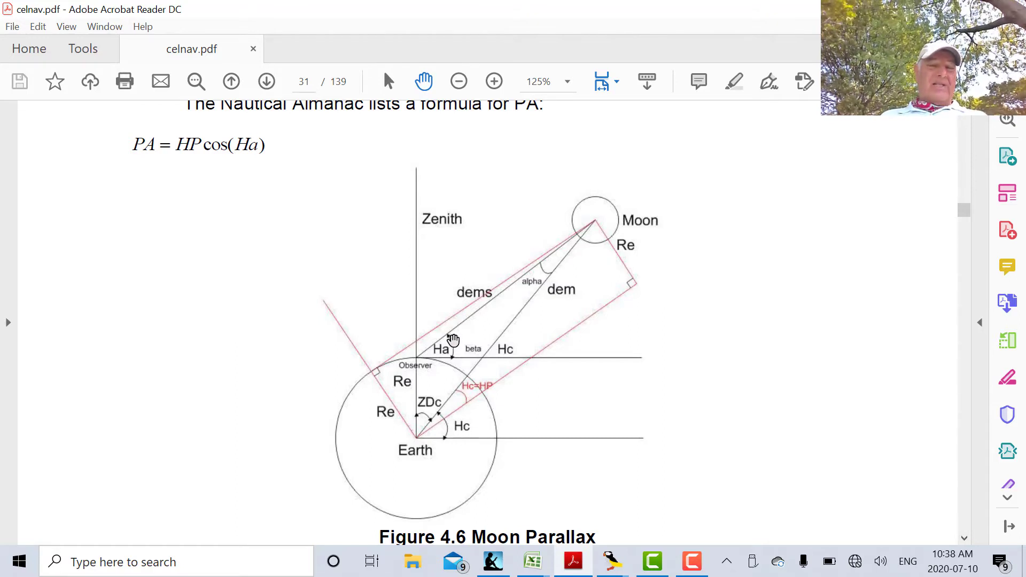
mouse_move(737, 238)
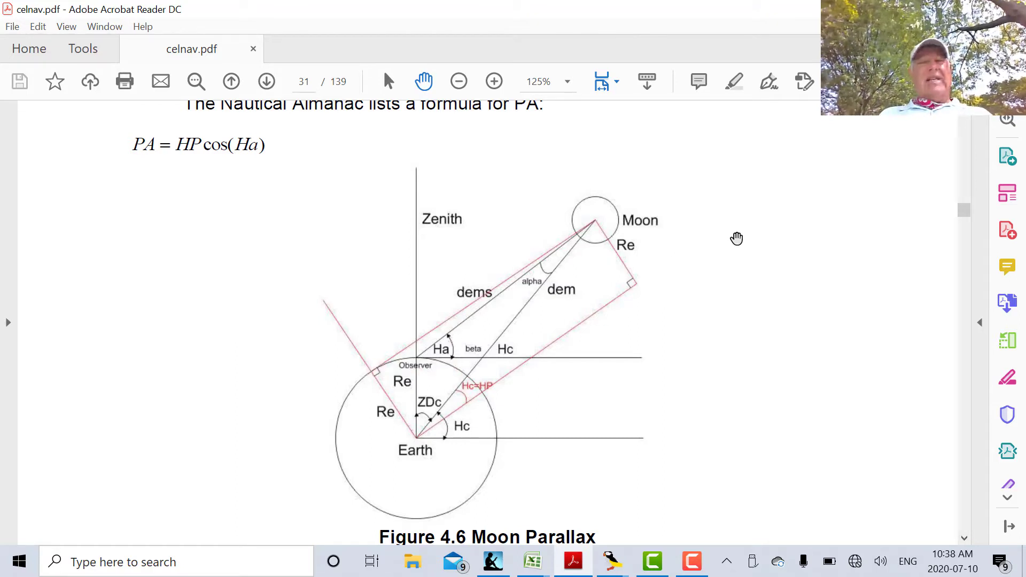
mouse_move(673, 391)
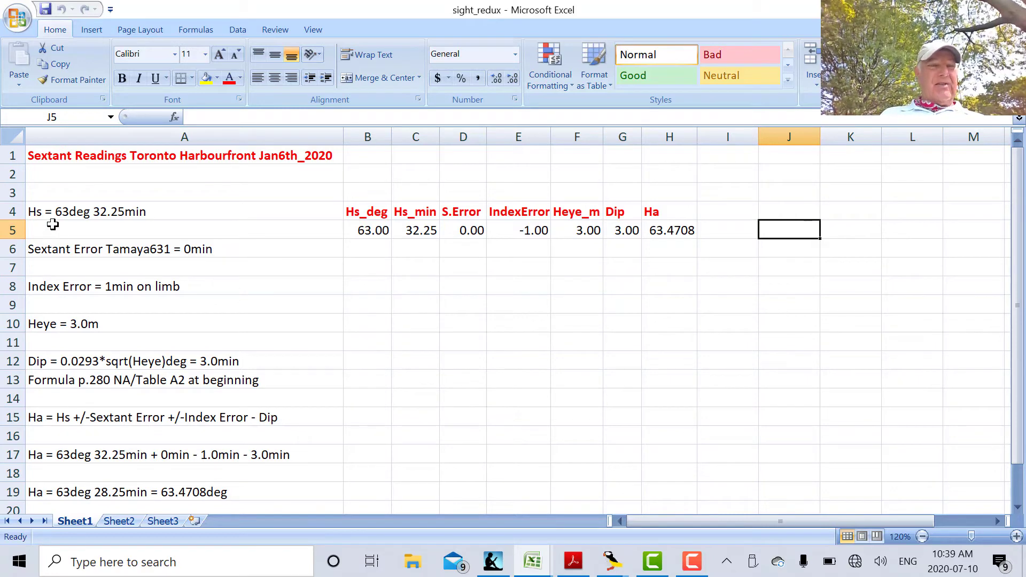
mouse_move(102, 230)
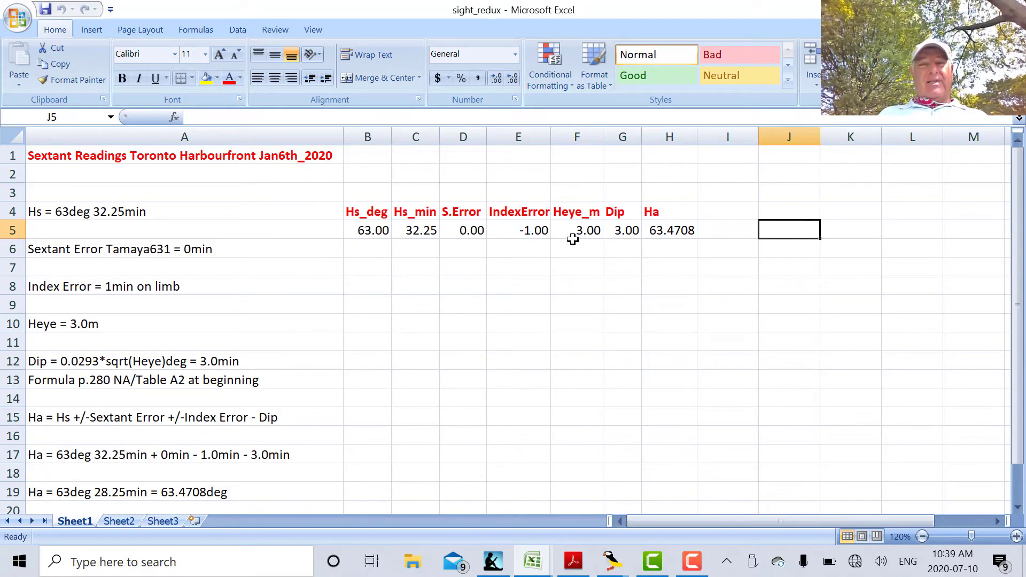
mouse_move(620, 243)
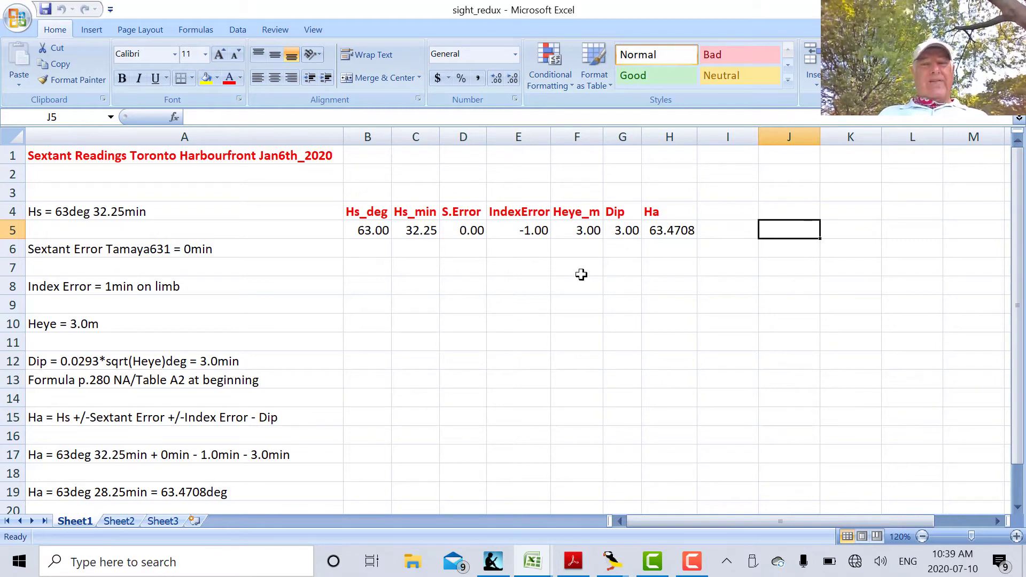
mouse_move(627, 241)
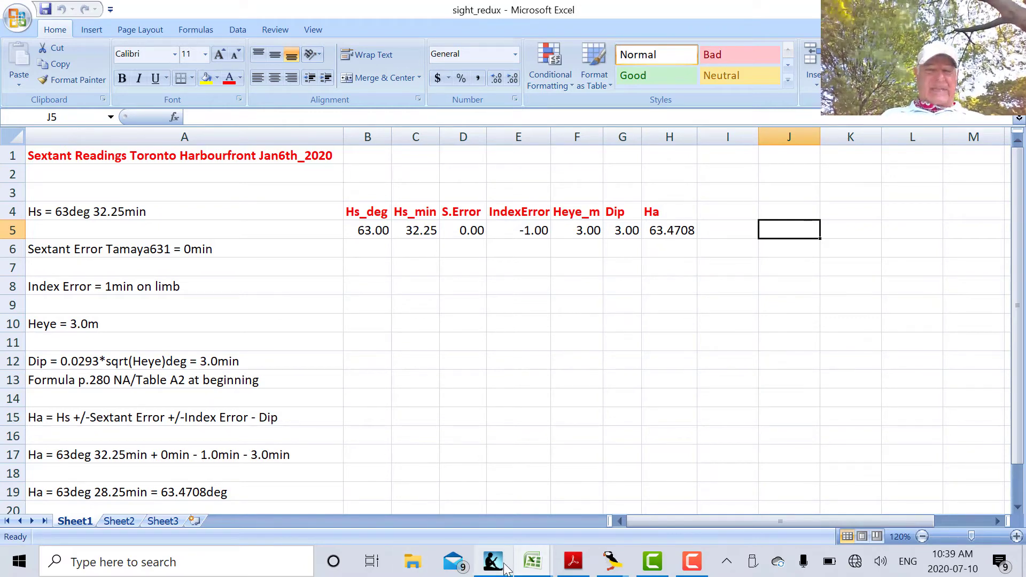
Switch to the celnav_basics_hs2ho2hc workbook and scroll right to the Sun lower-limb reduction.
left_click(533, 562)
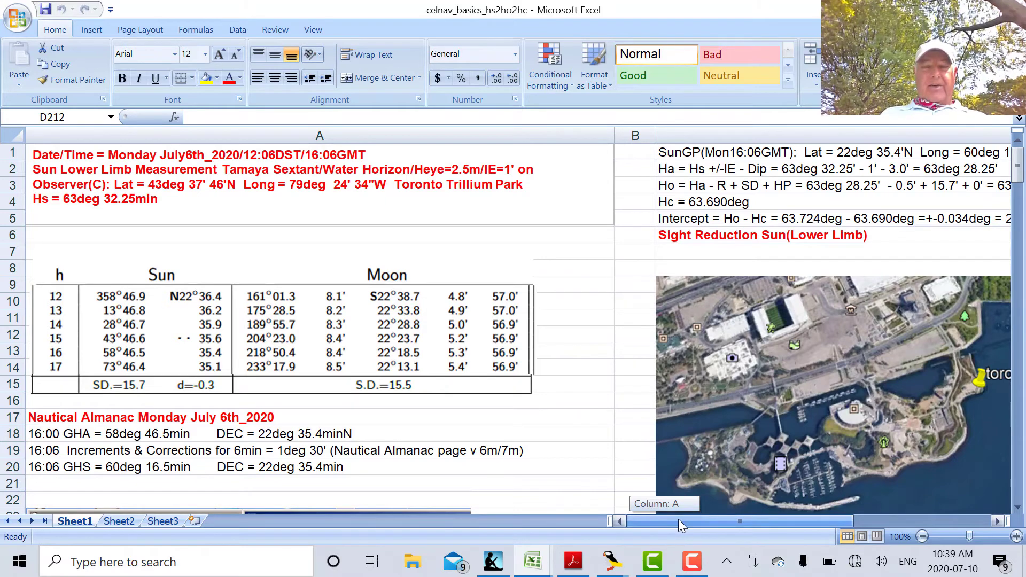
scroll("right", 3)
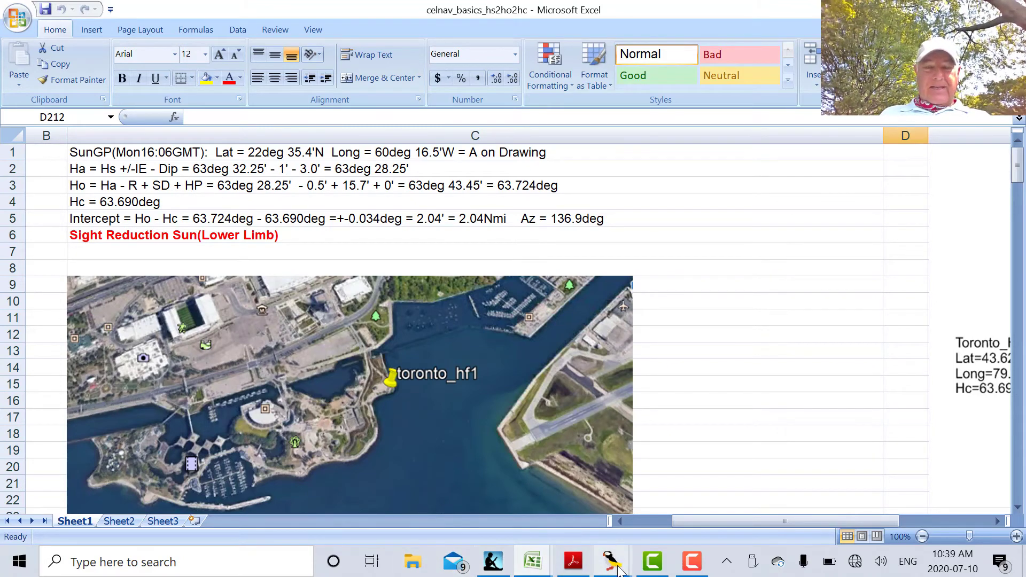
Review refraction.sce output for H = 63.5 (Rm 0.4640759 min), then return to Excel.
left_click(609, 562)
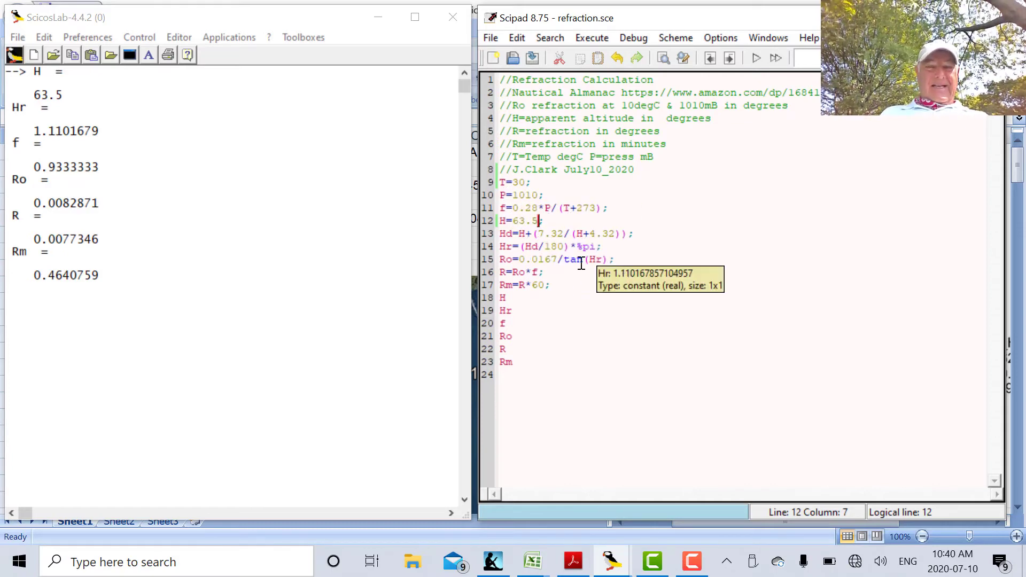
mouse_move(503, 221)
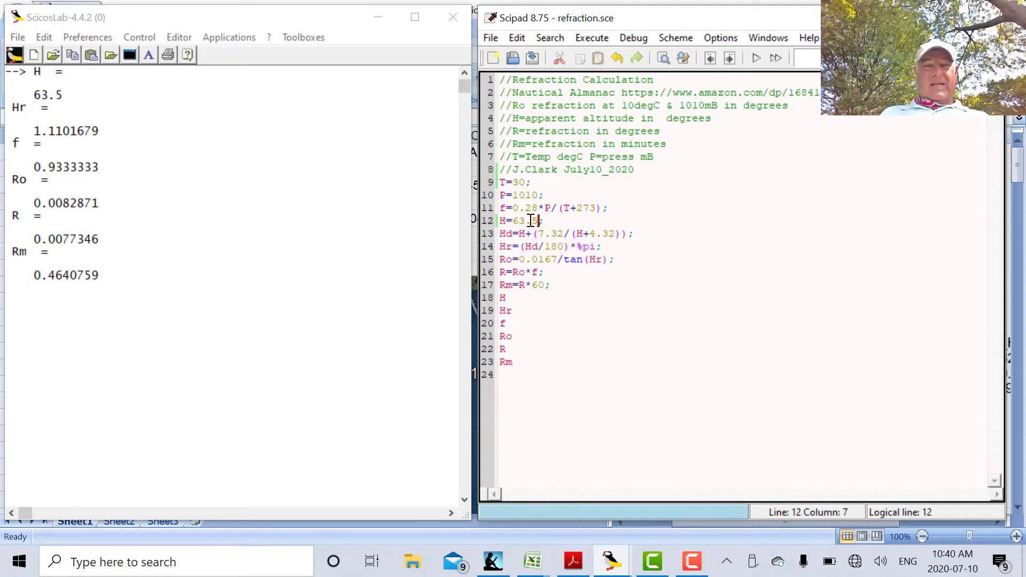
type(".")
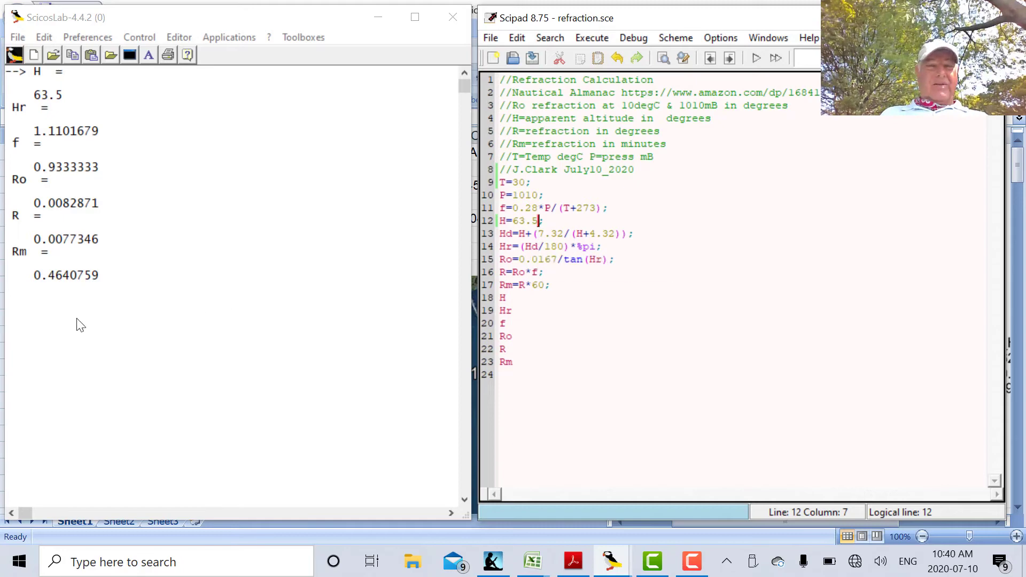
mouse_move(23, 278)
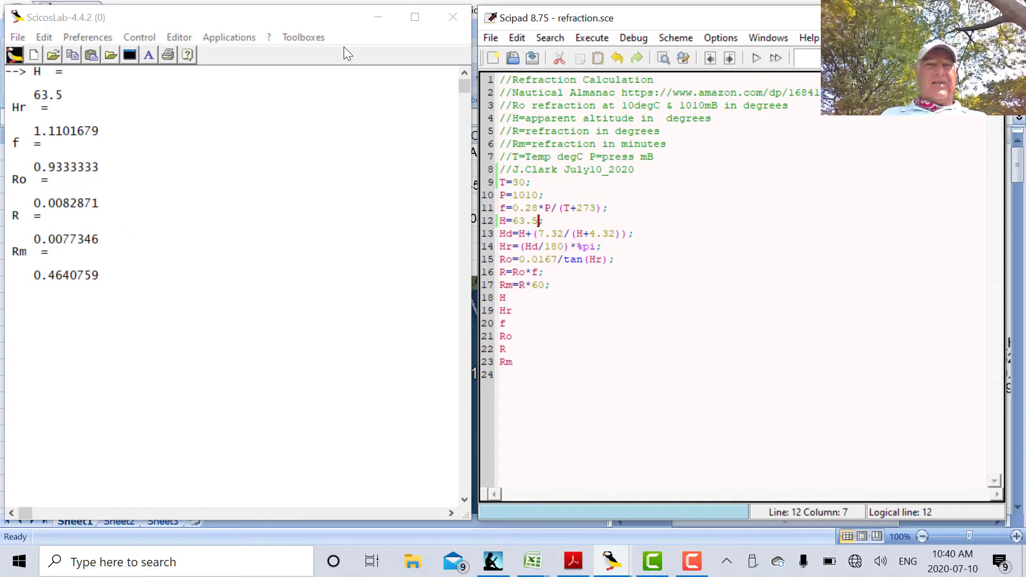
left_click(532, 562)
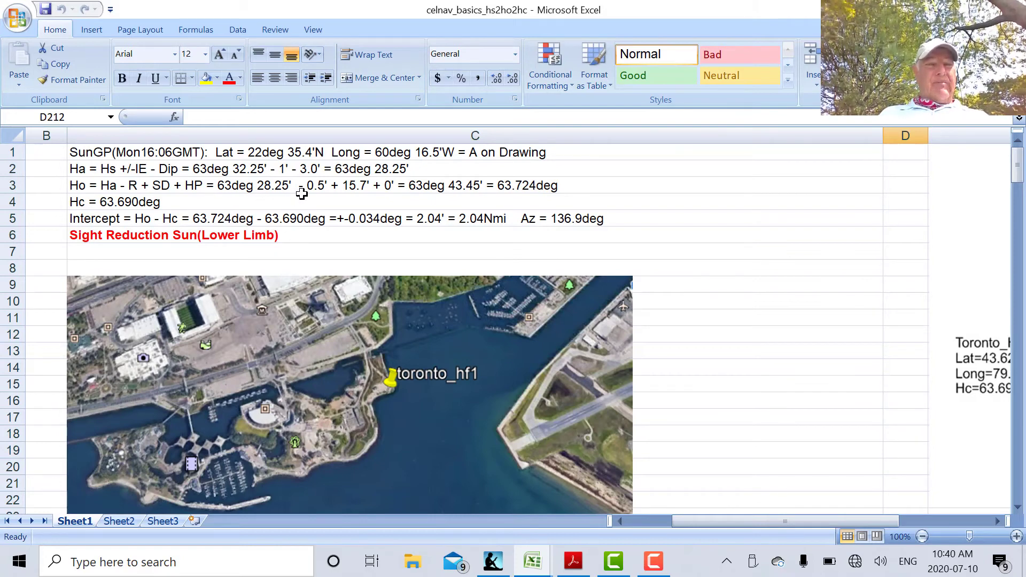
mouse_move(605, 404)
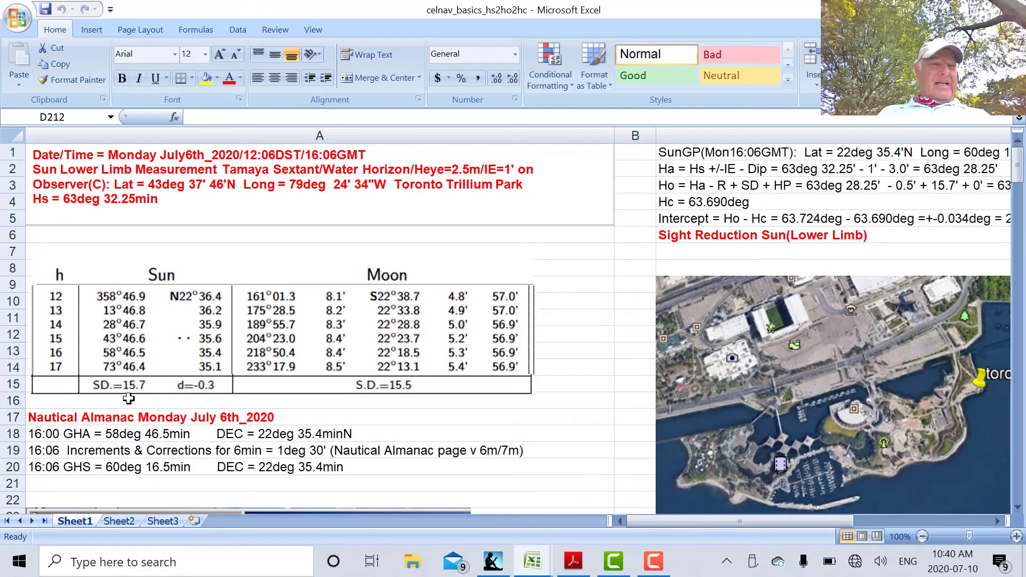
mouse_move(840, 274)
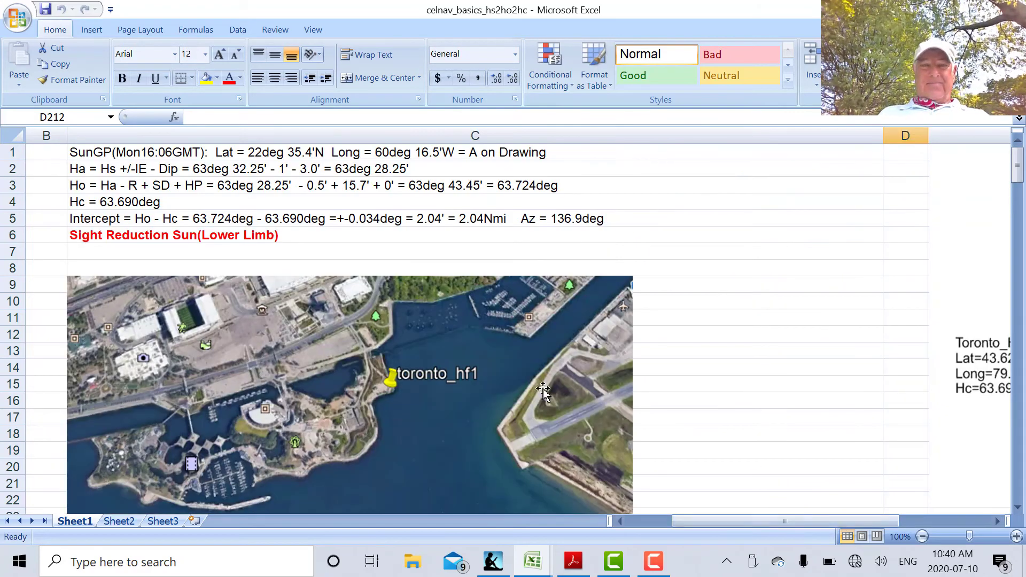
mouse_move(379, 203)
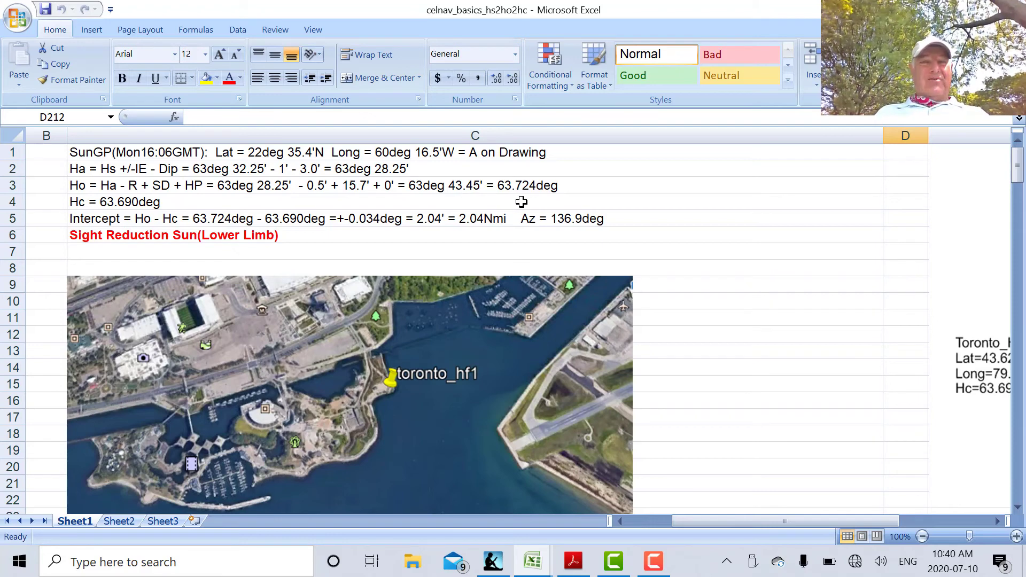
mouse_move(549, 215)
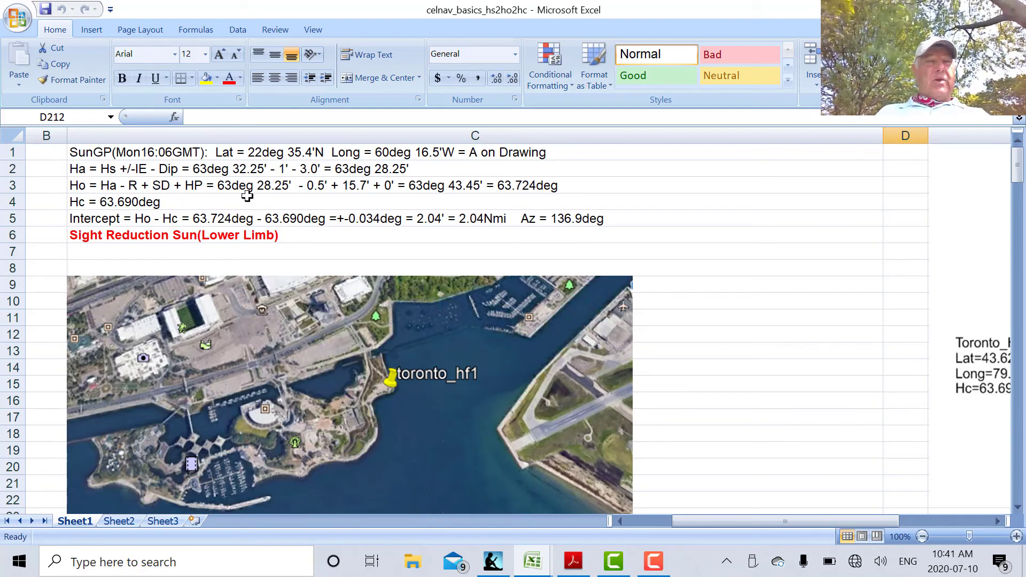
mouse_move(145, 207)
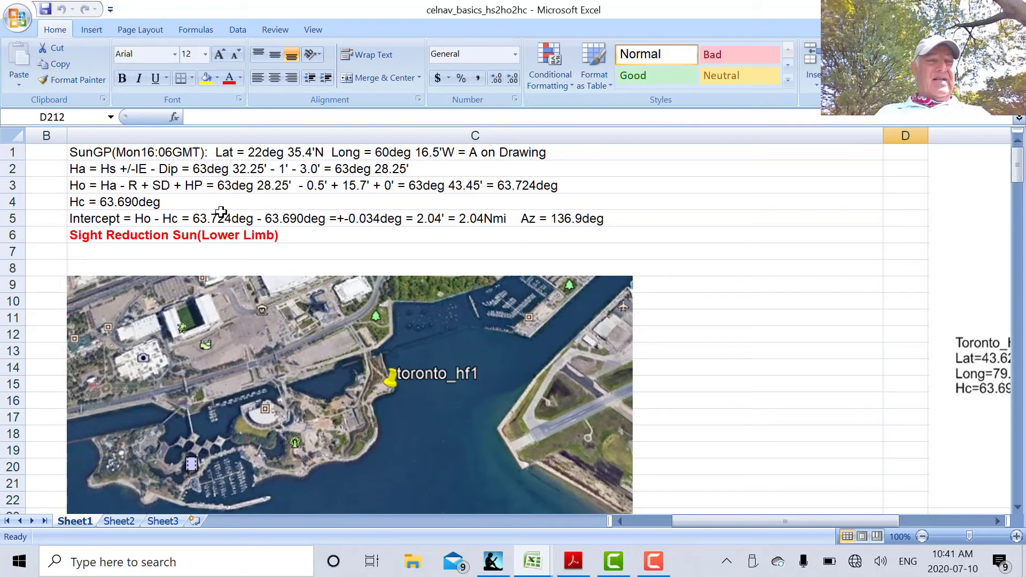
mouse_move(521, 197)
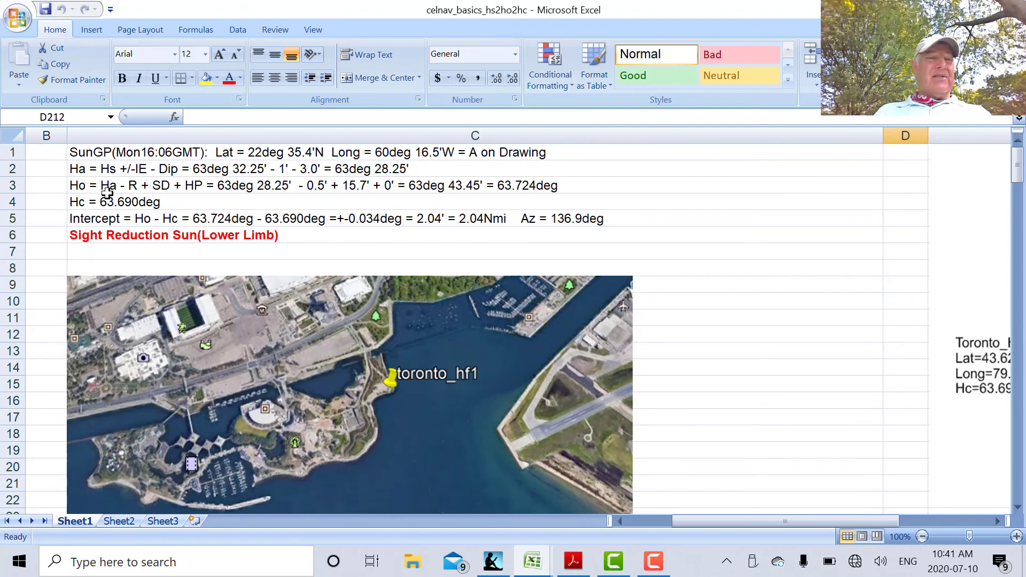
mouse_move(623, 181)
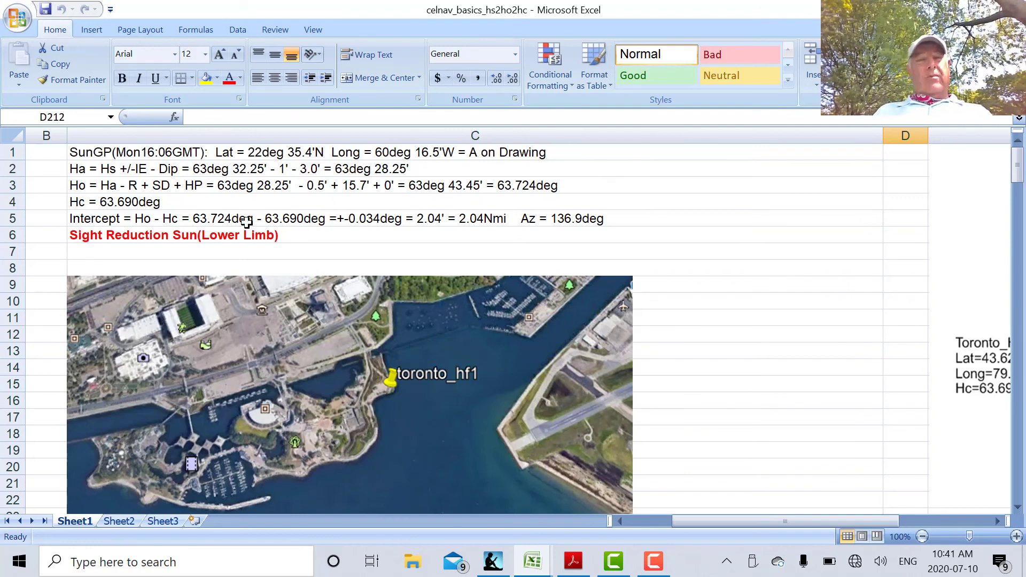
mouse_move(187, 204)
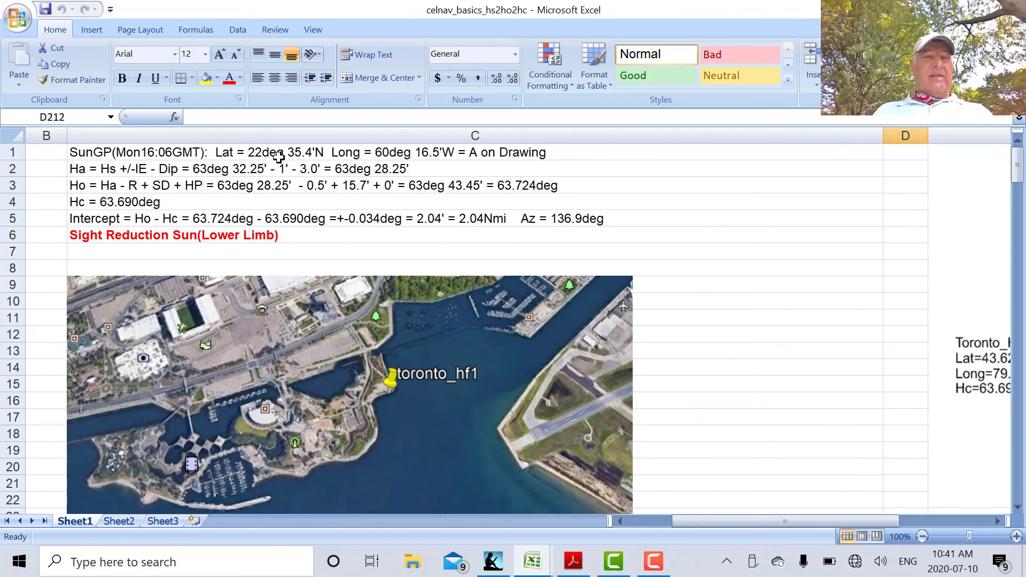
mouse_move(443, 205)
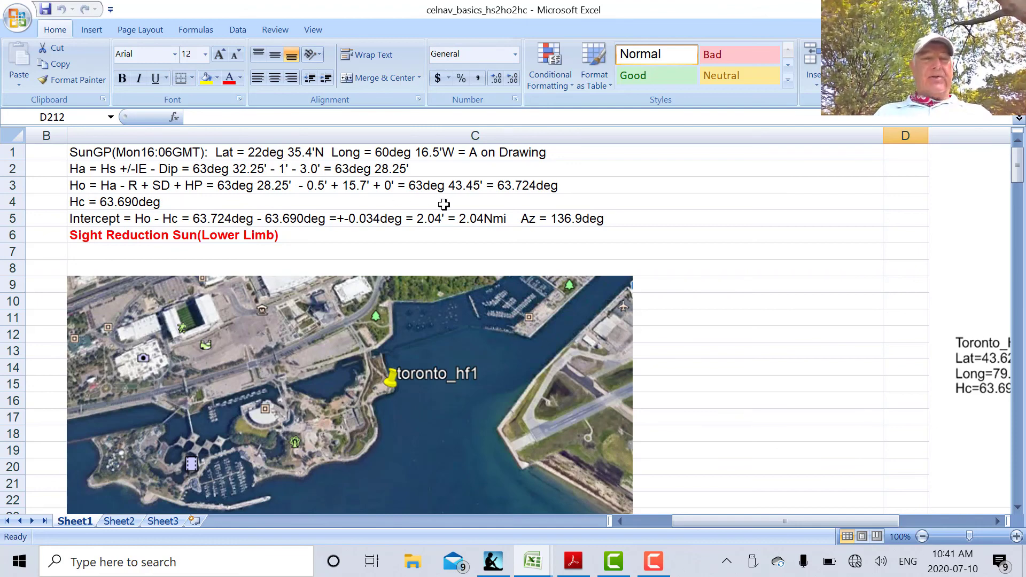